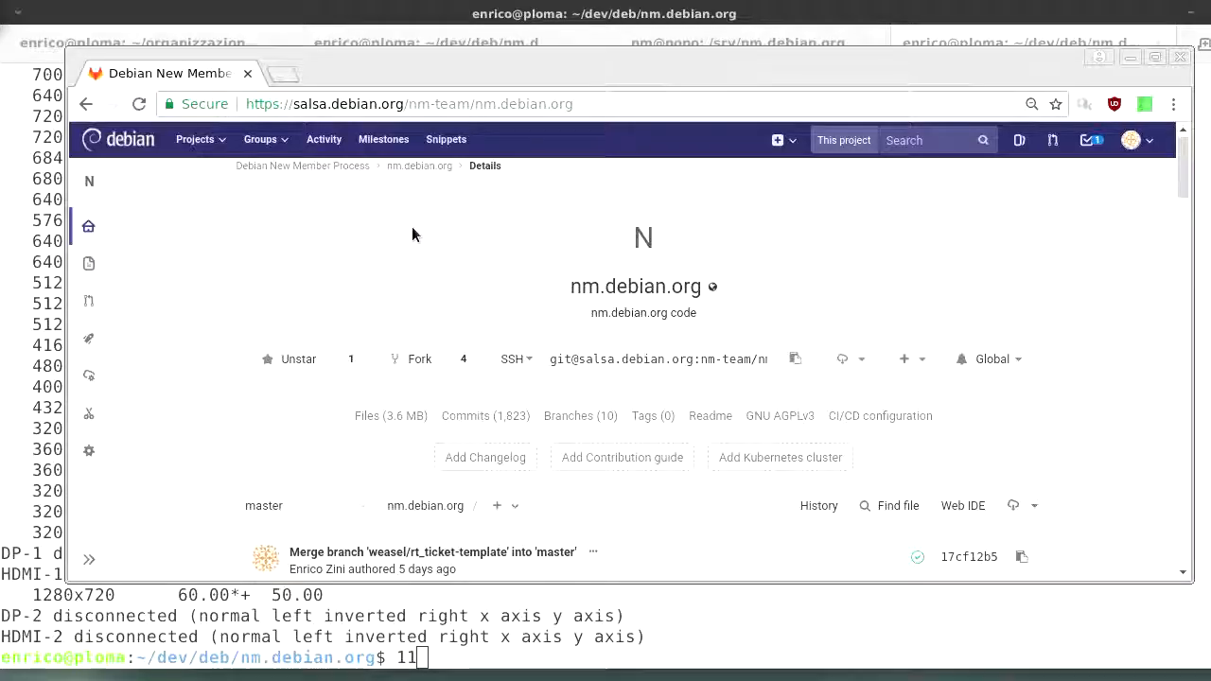
{"action": "mouse_move", "coordinate": [382, 198]}
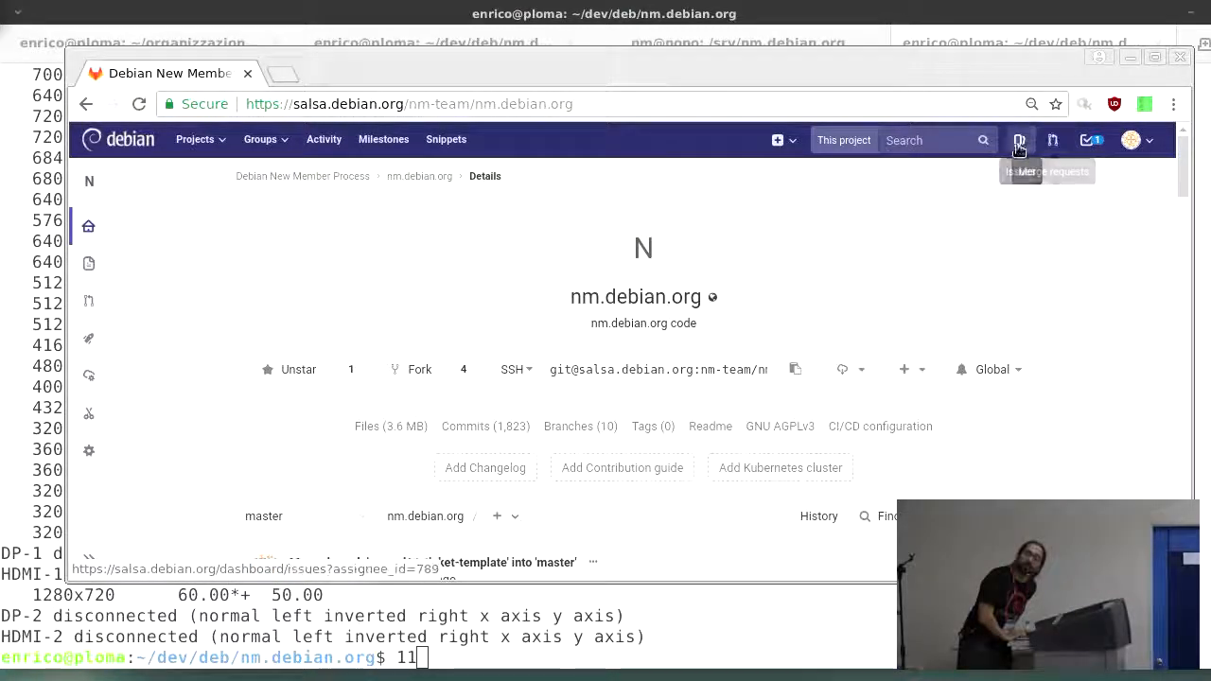
{"action": "mouse_move", "coordinate": [770, 168]}
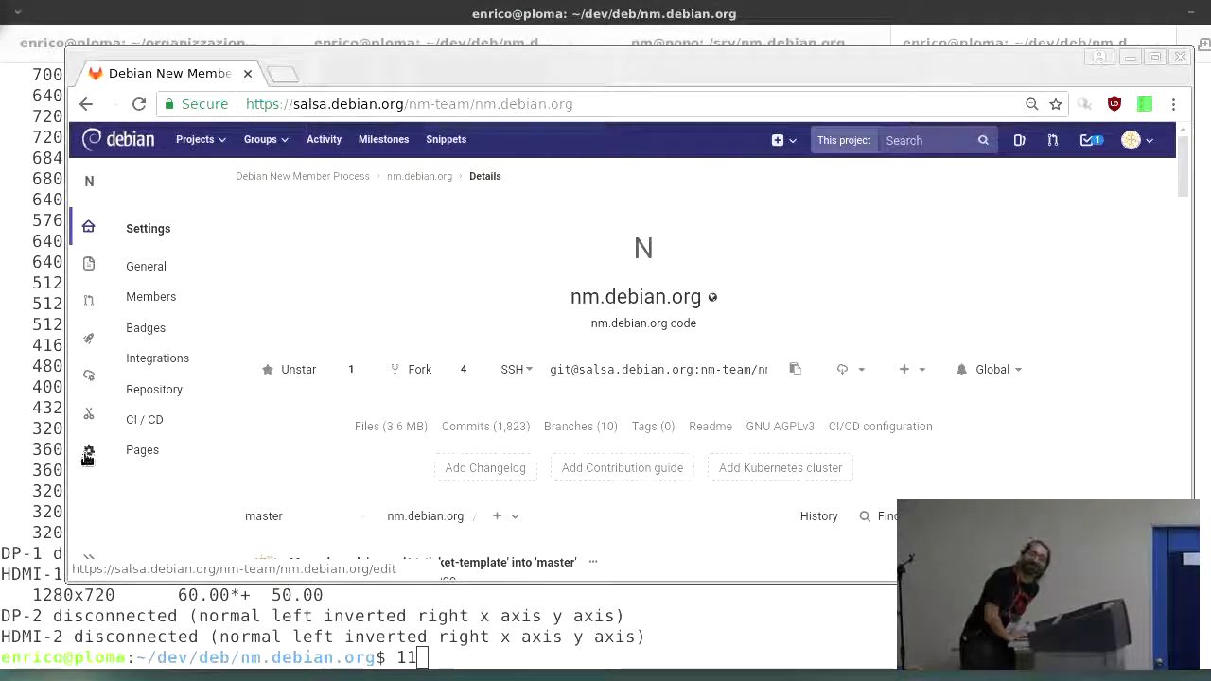
{"action": "mouse_move", "coordinate": [144, 420]}
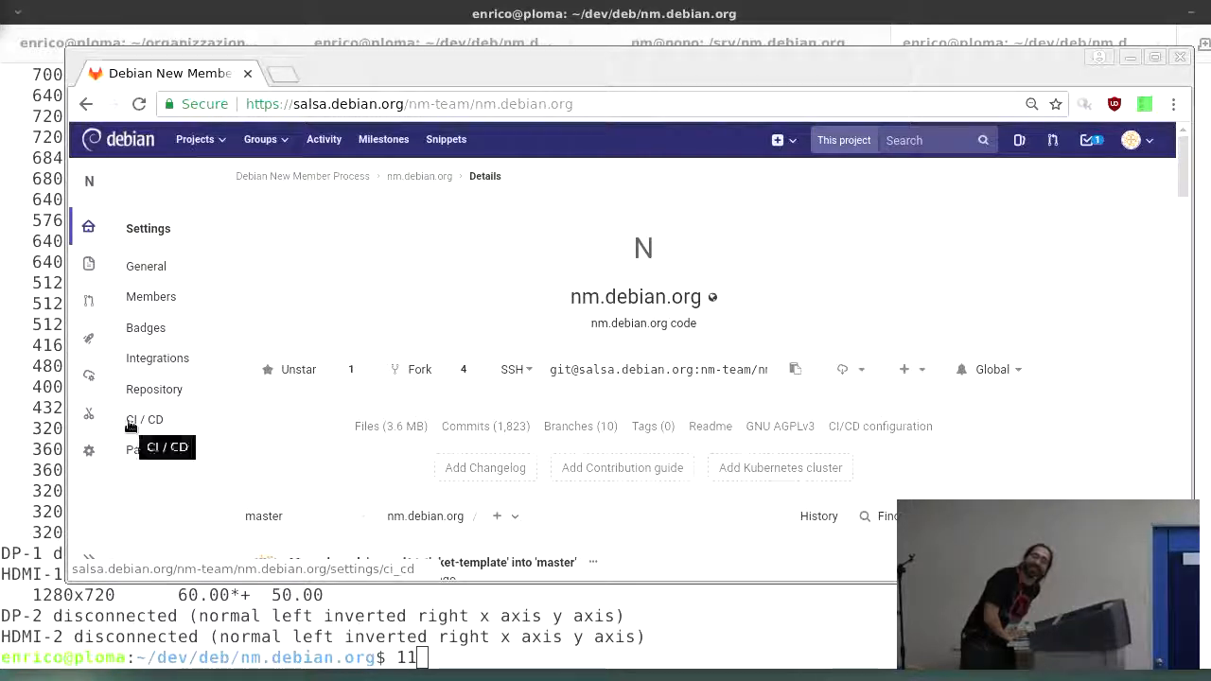
Go to the nm.debian.org project's CI/CD settings, then head for its Jobs list
{"action": "left_click", "coordinate": [144, 420]}
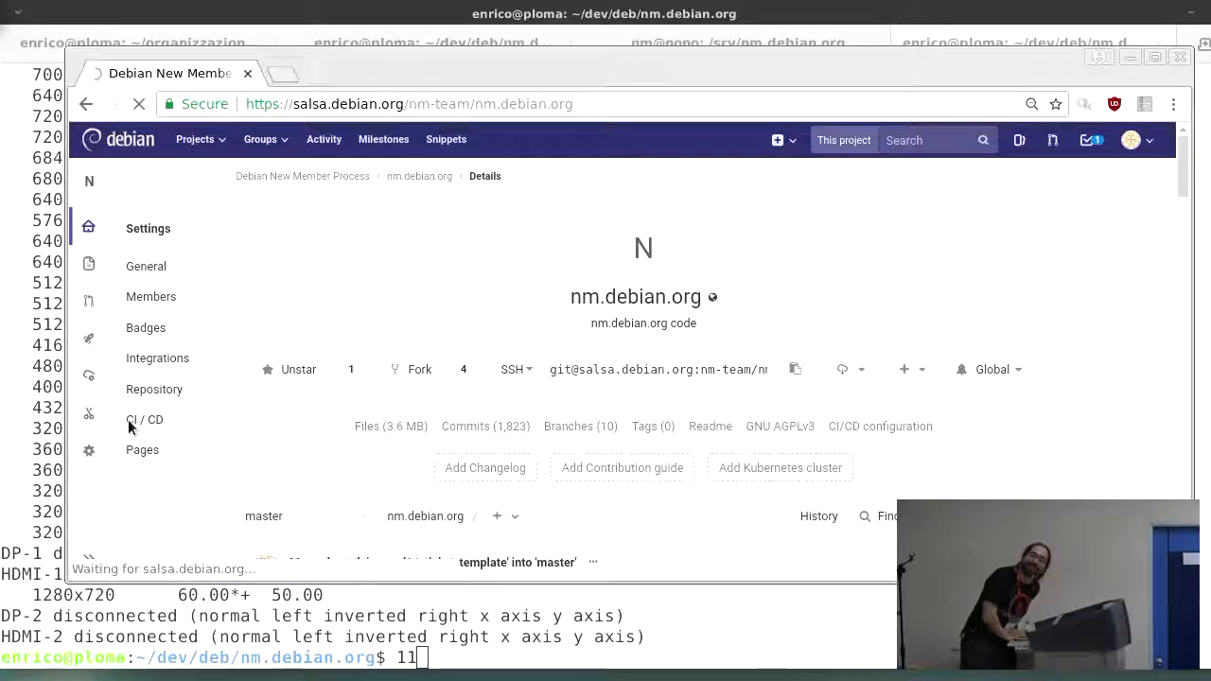
{"action": "left_click", "coordinate": [144, 420]}
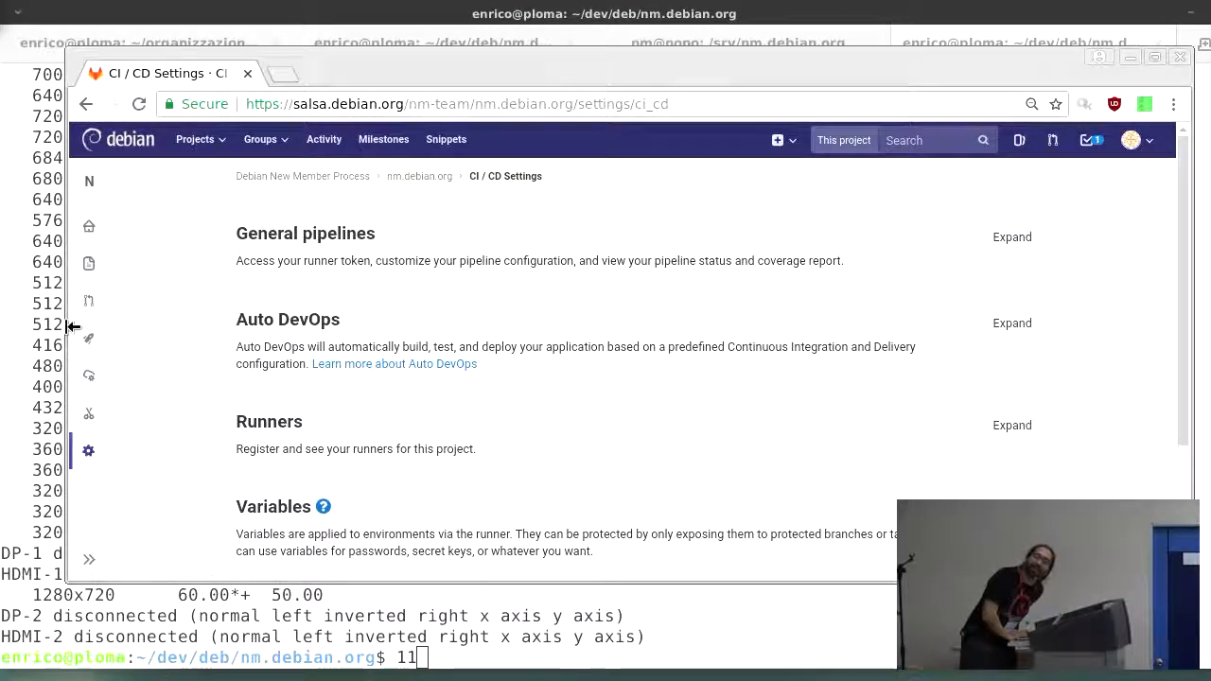
{"action": "mouse_move", "coordinate": [87, 337]}
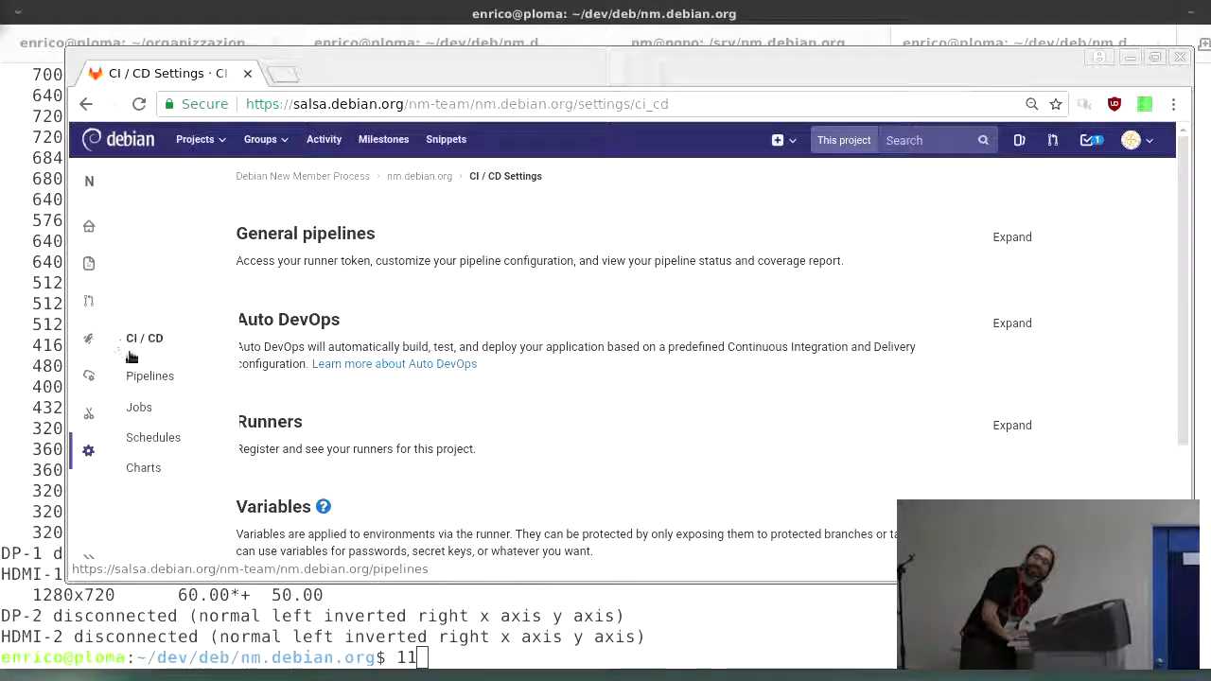
{"action": "mouse_move", "coordinate": [148, 384]}
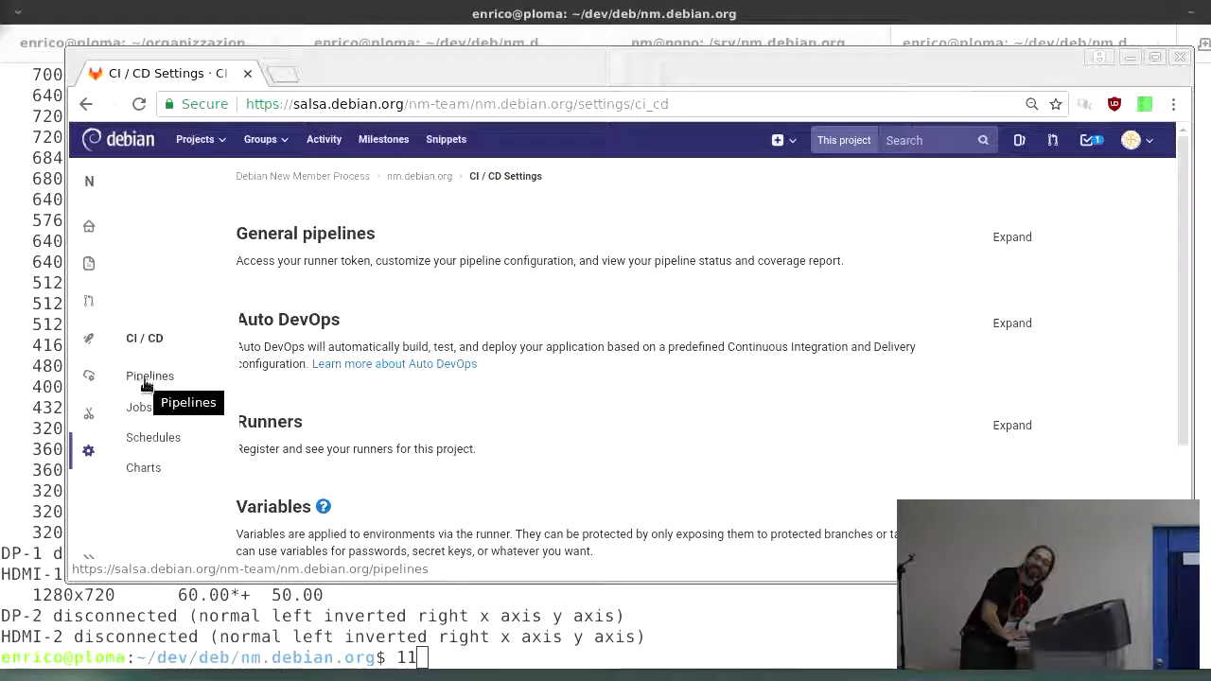
{"action": "mouse_move", "coordinate": [140, 414]}
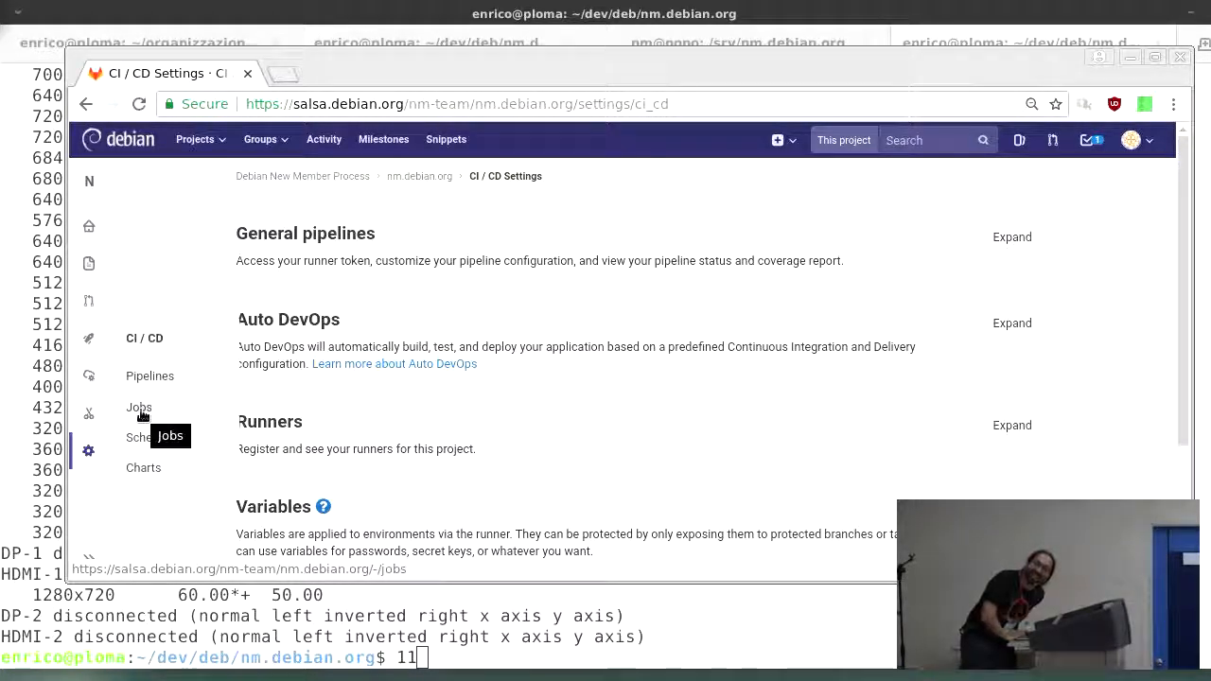
{"action": "left_click", "coordinate": [140, 407]}
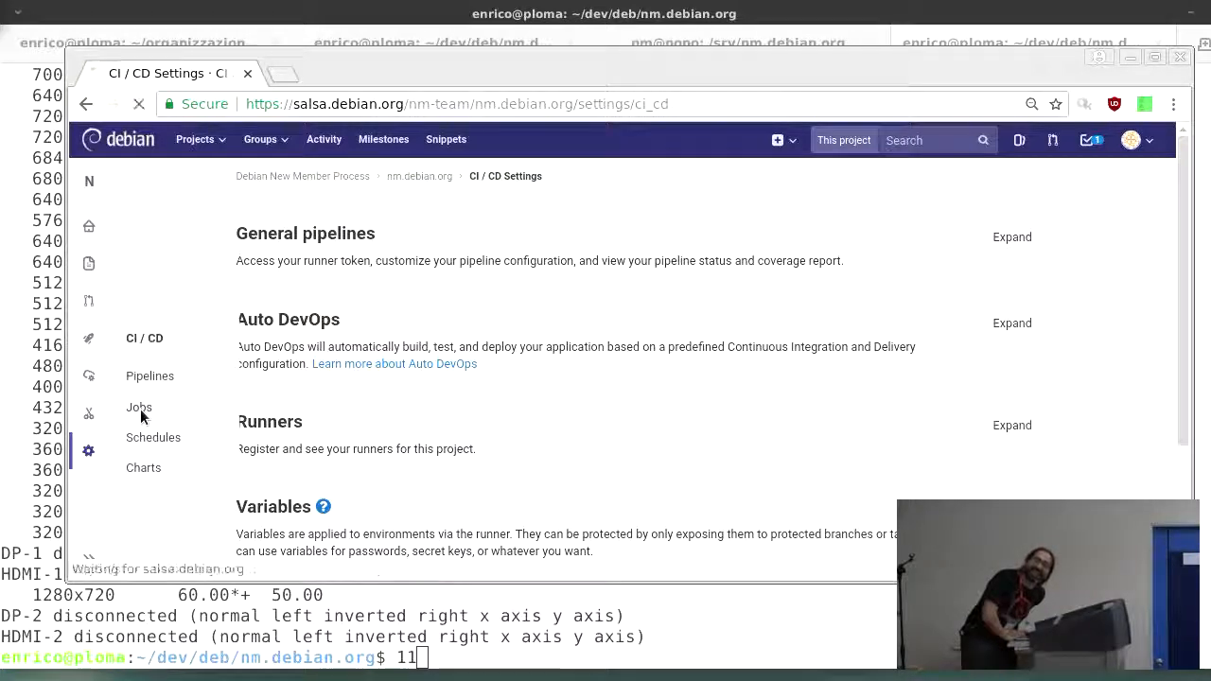
Show the project's Jobs list with its 45 passed jobs
{"action": "left_click", "coordinate": [140, 407]}
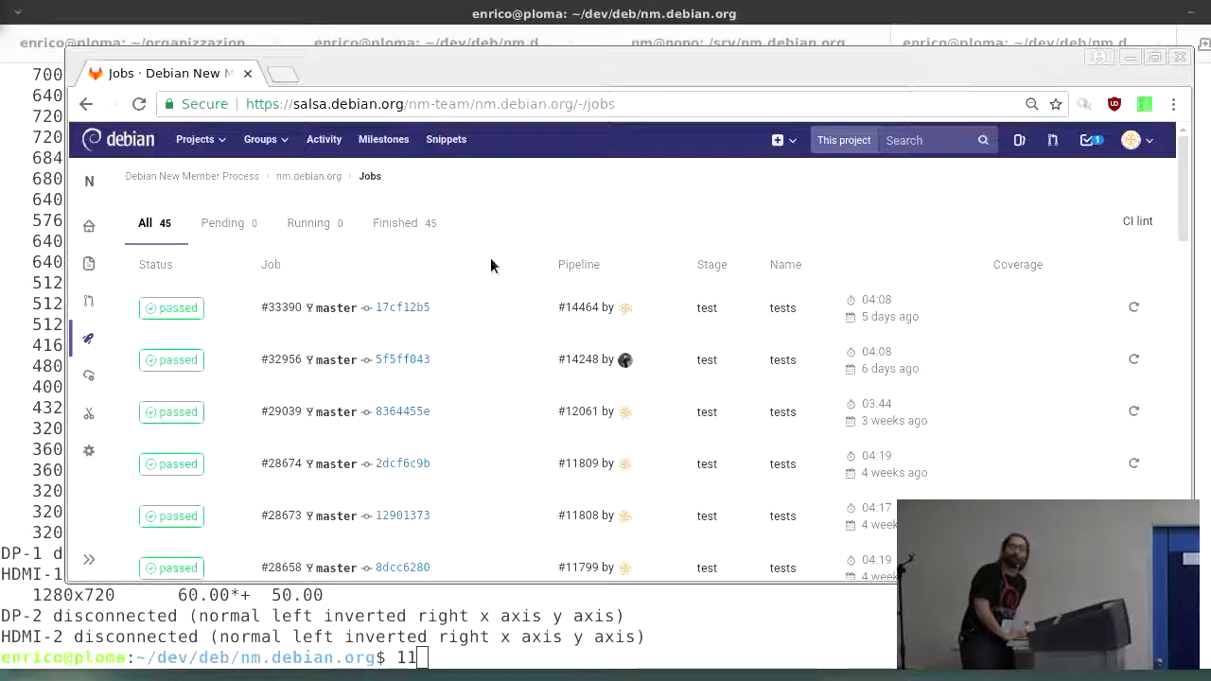
{"action": "mouse_move", "coordinate": [538, 312]}
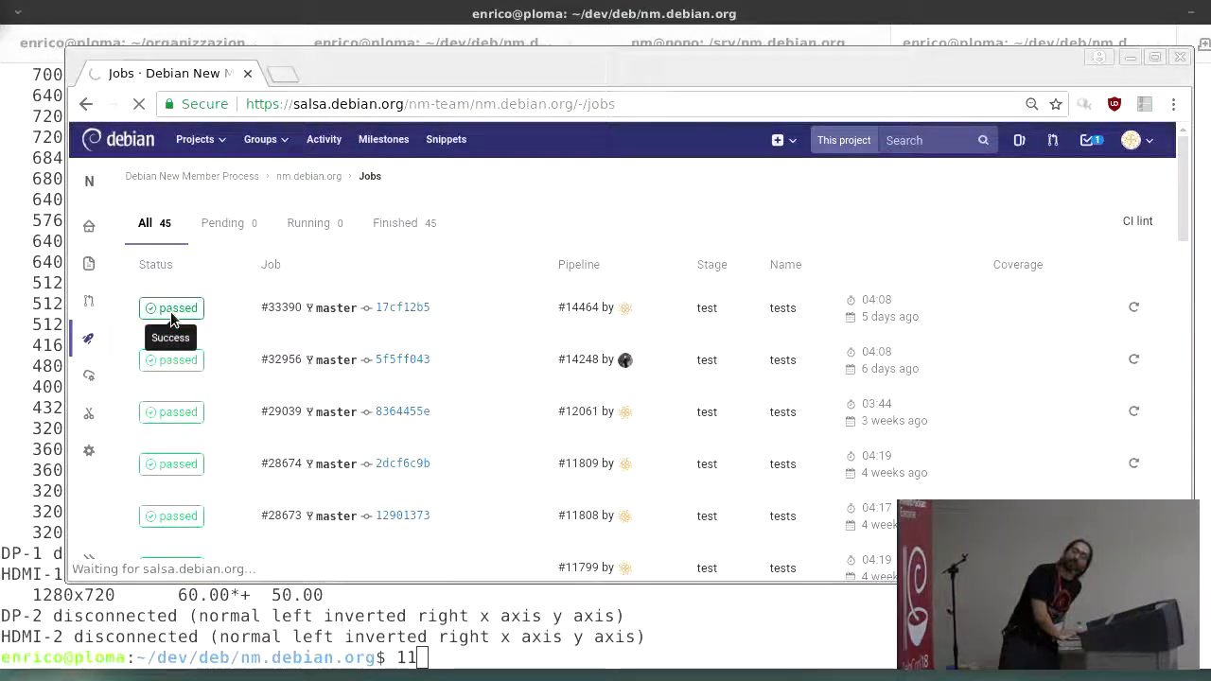
View the log of the latest passed job #33390, reporting 1418 tests run and success
{"action": "left_click", "coordinate": [170, 306]}
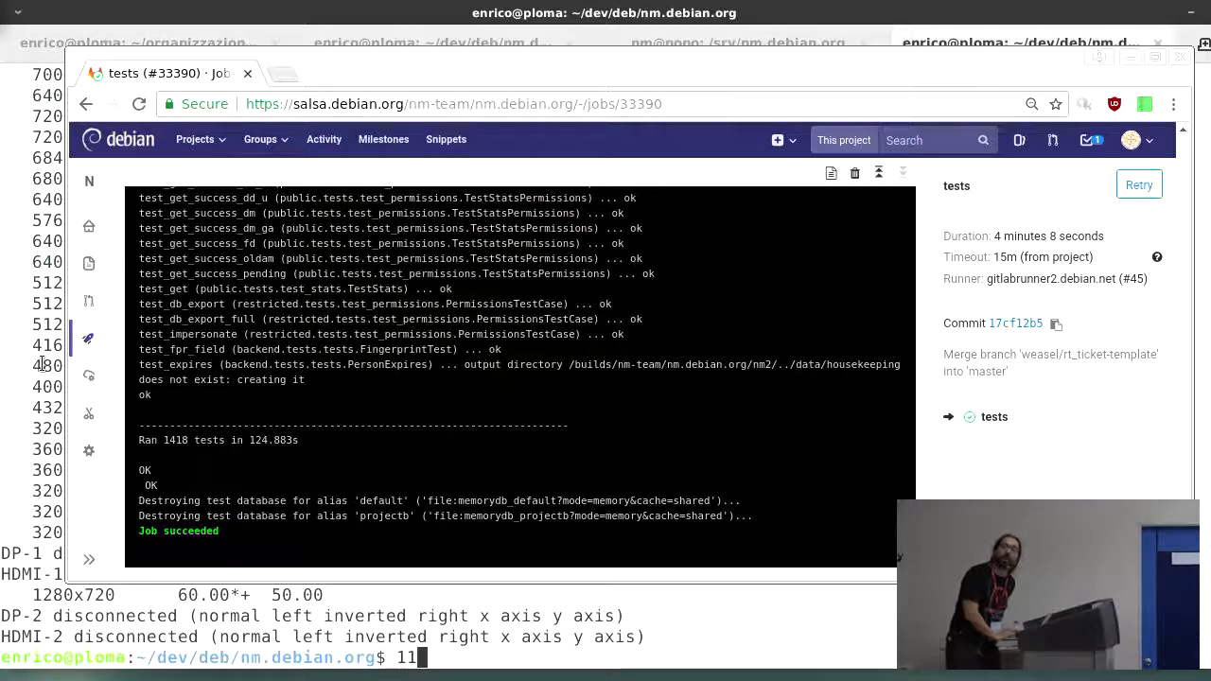
{"action": "left_click", "coordinate": [88, 375]}
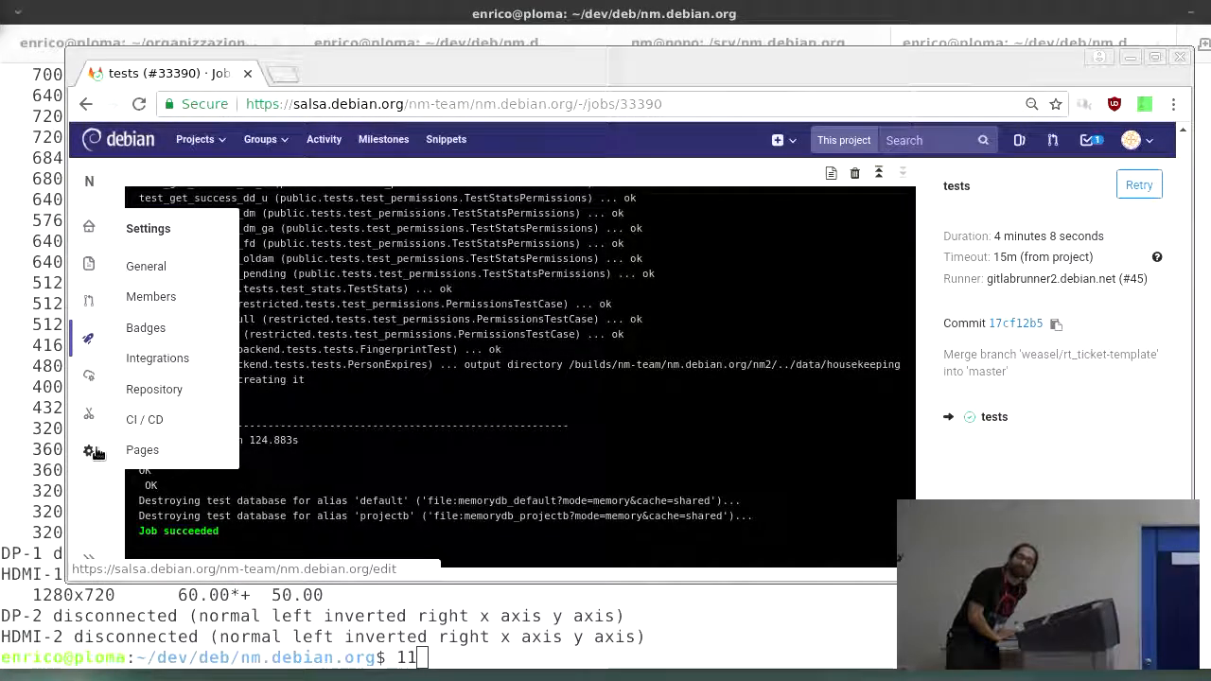
Return to the CI/CD settings and bring the Runners, Variables and Pipeline triggers sections into view
{"action": "left_click", "coordinate": [144, 420]}
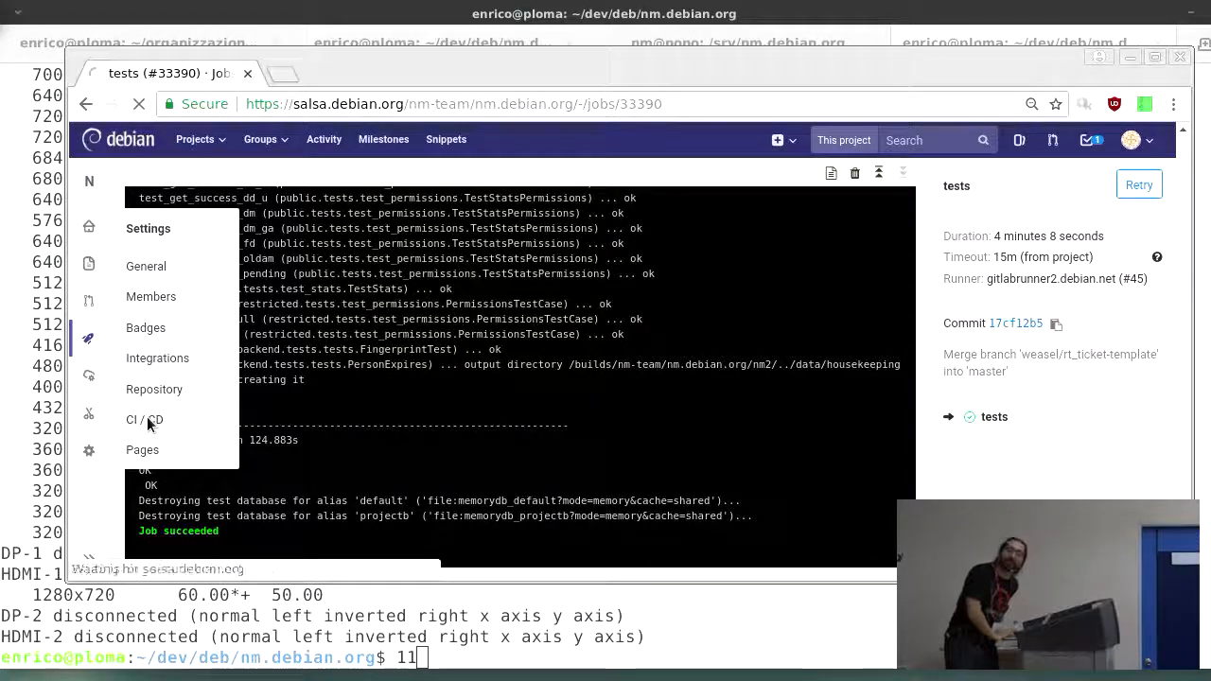
{"action": "left_click", "coordinate": [138, 420]}
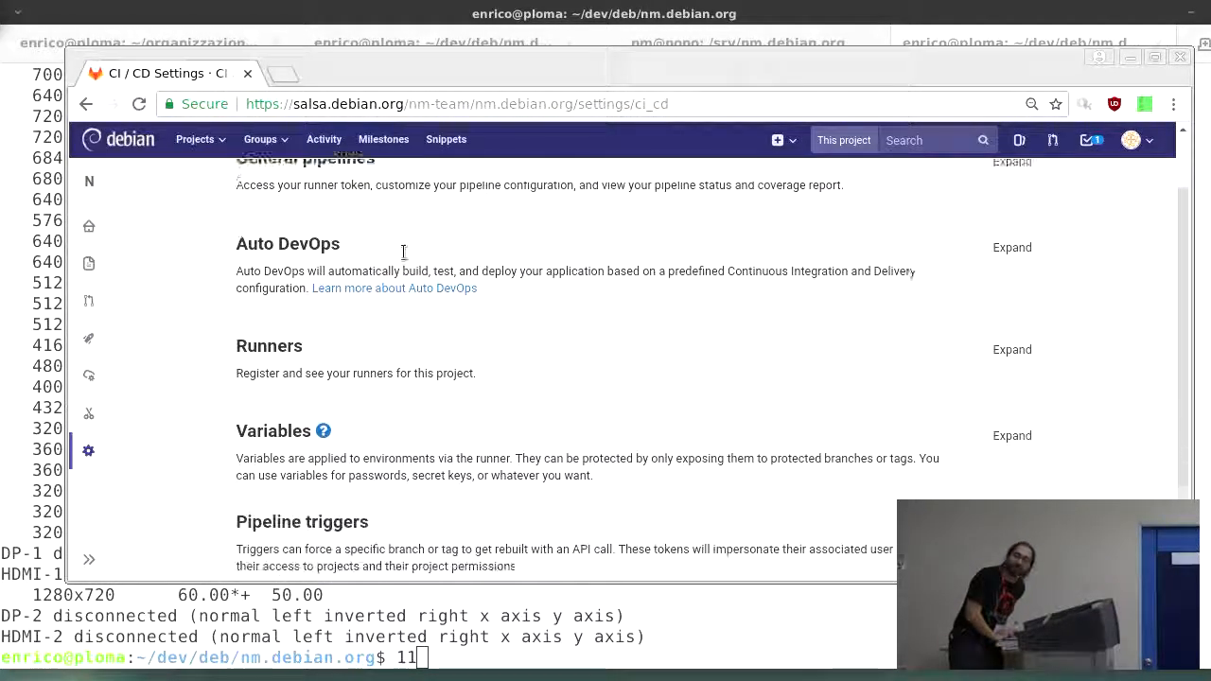
{"action": "scroll", "scroll_direction": "down", "scroll_amount": 3}
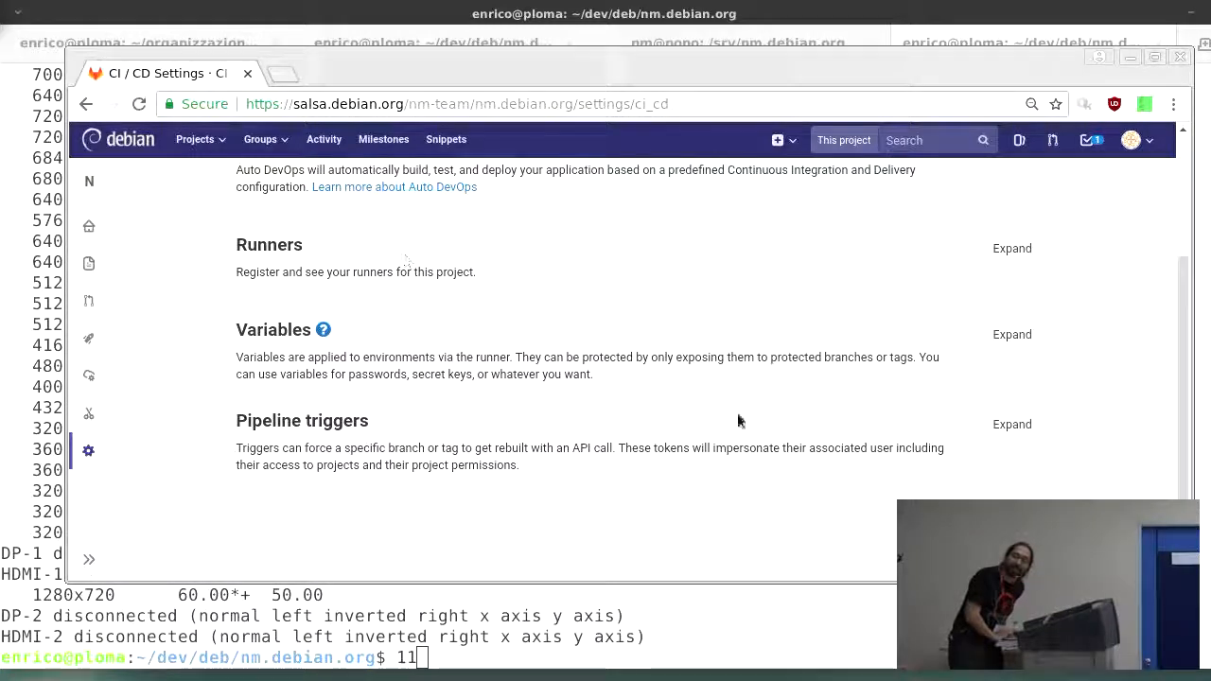
{"action": "mouse_move", "coordinate": [1011, 424]}
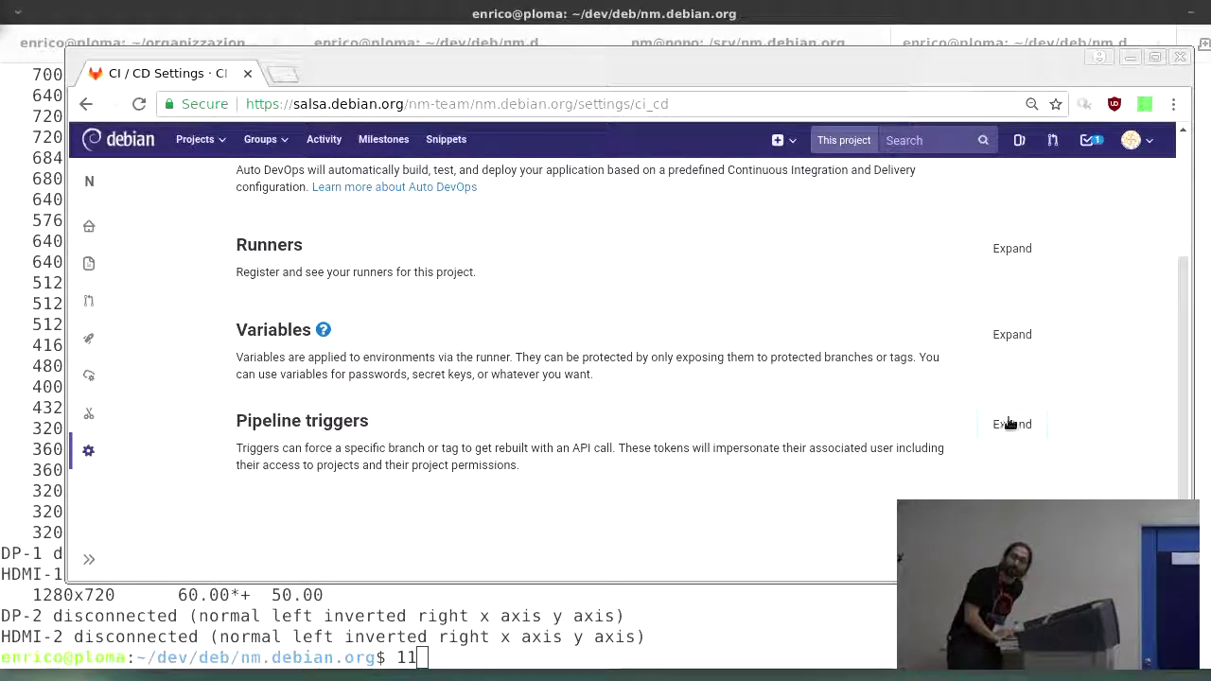
{"action": "mouse_move", "coordinate": [962, 434]}
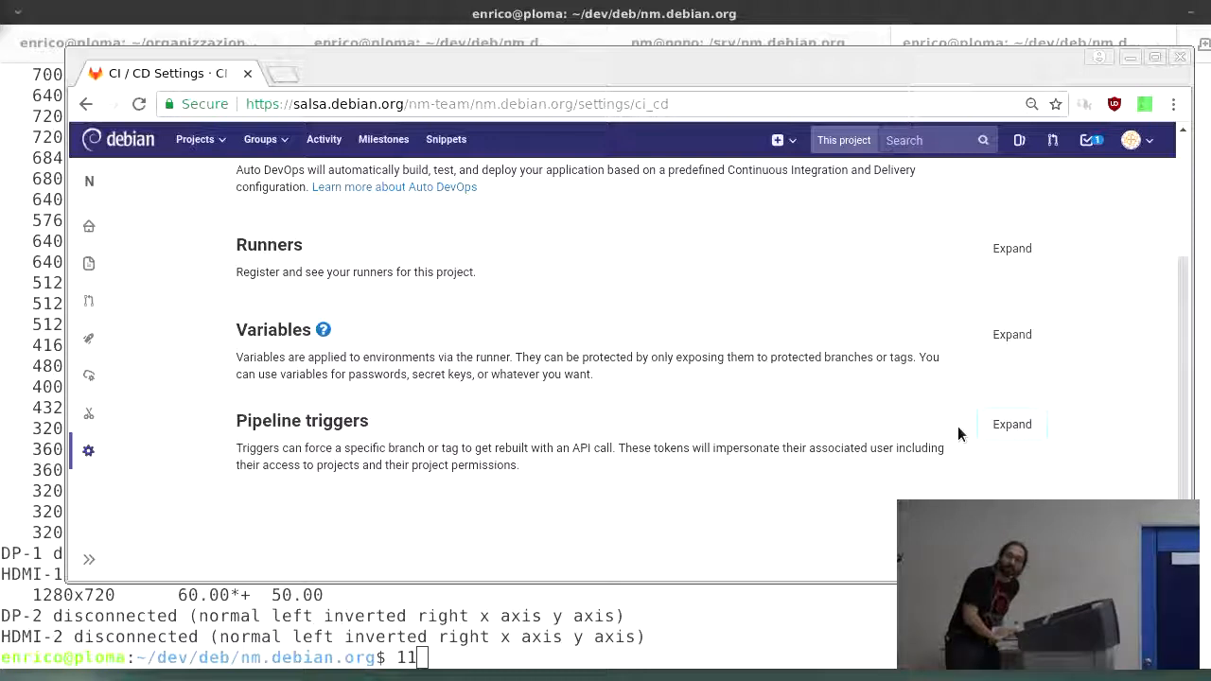
Expand the Pipeline triggers section and read its empty trigger list and example API calls
{"action": "left_click", "coordinate": [1010, 424]}
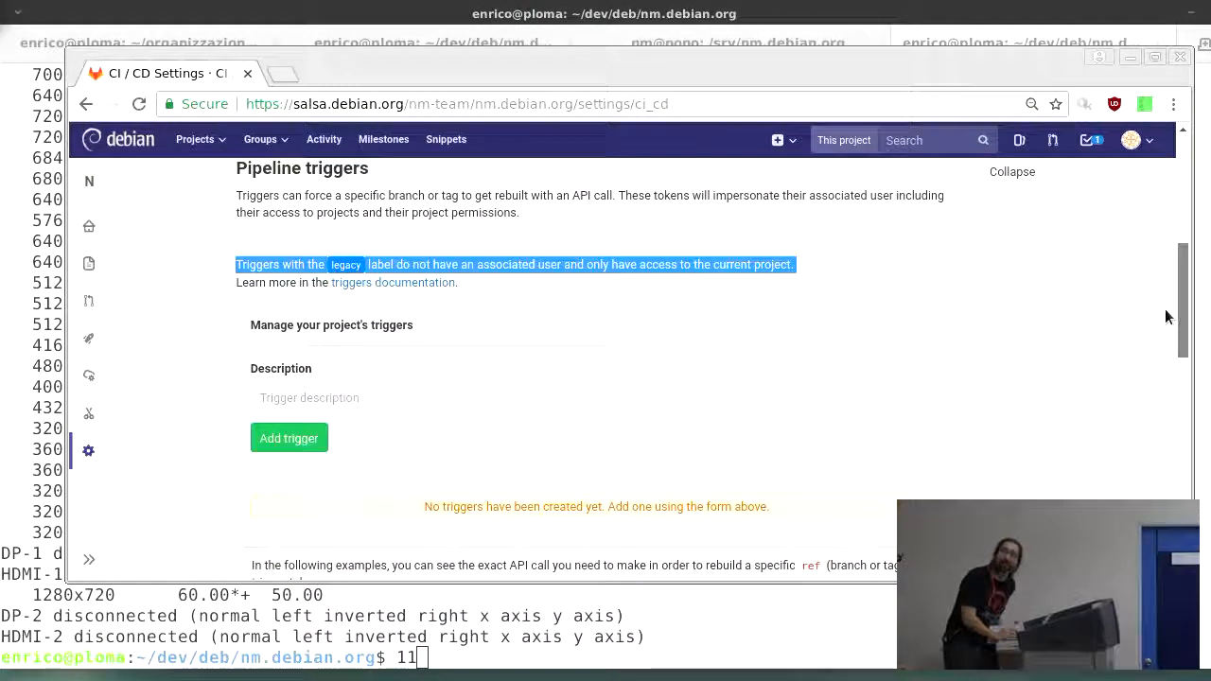
{"action": "mouse_move", "coordinate": [1162, 316]}
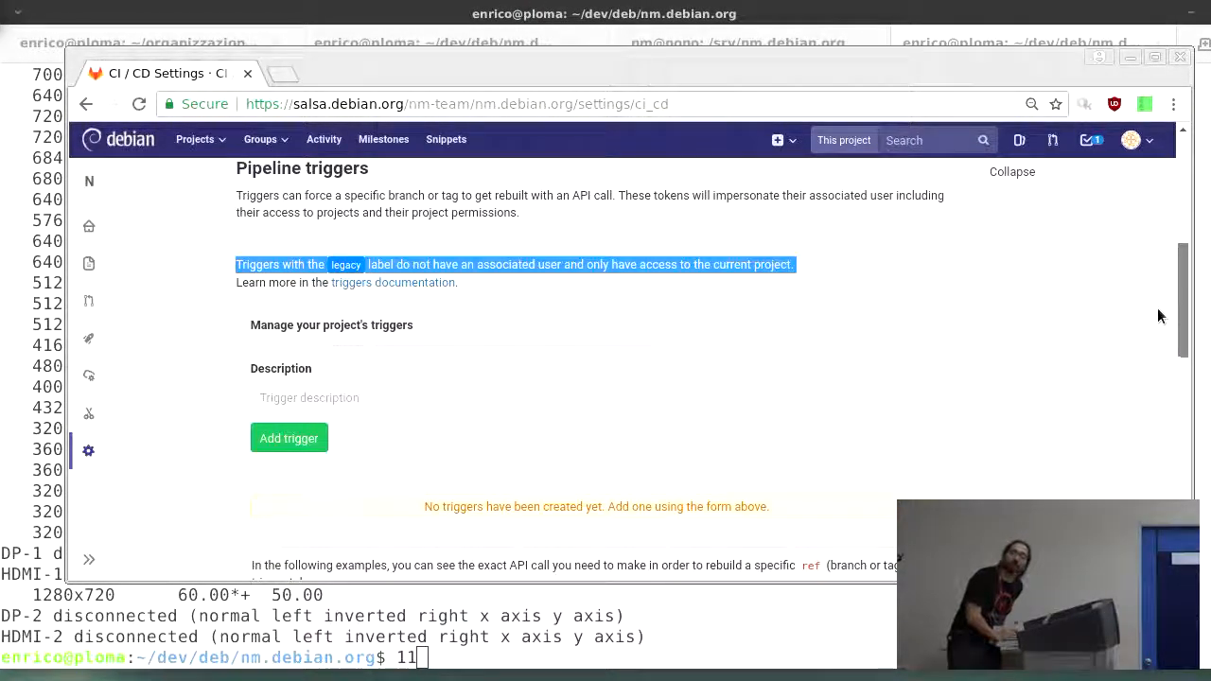
{"action": "scroll", "scroll_direction": "down", "scroll_amount": 3}
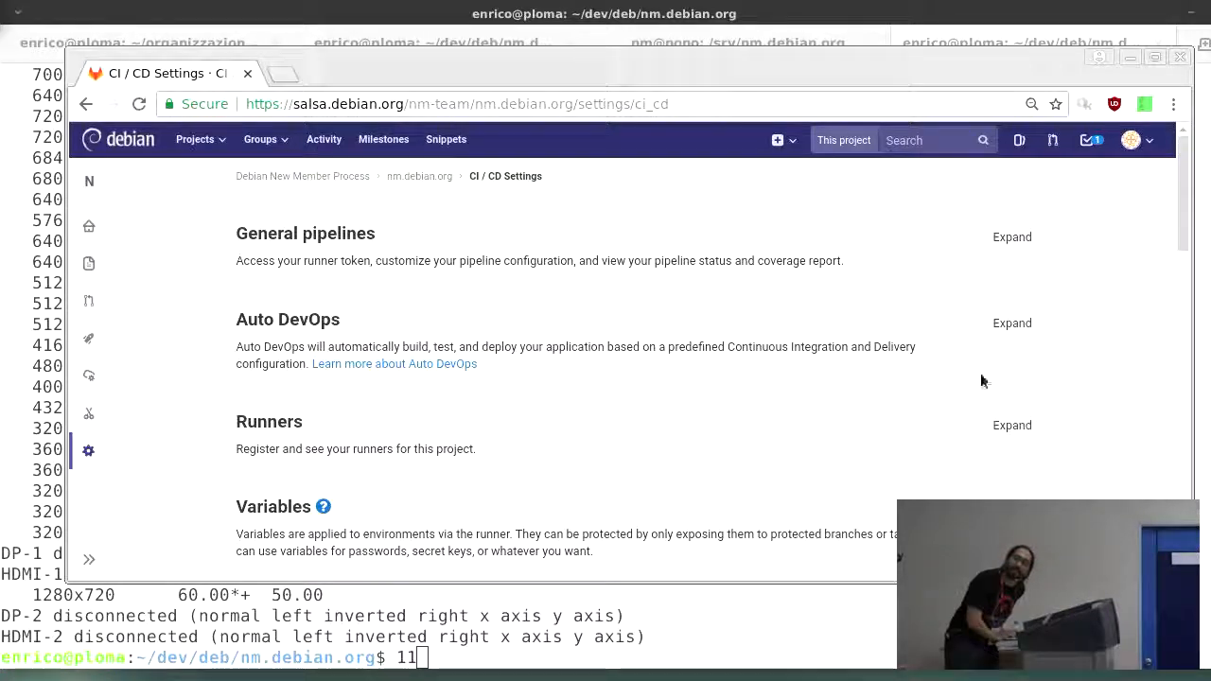
{"action": "scroll", "scroll_direction": "down", "scroll_amount": 3}
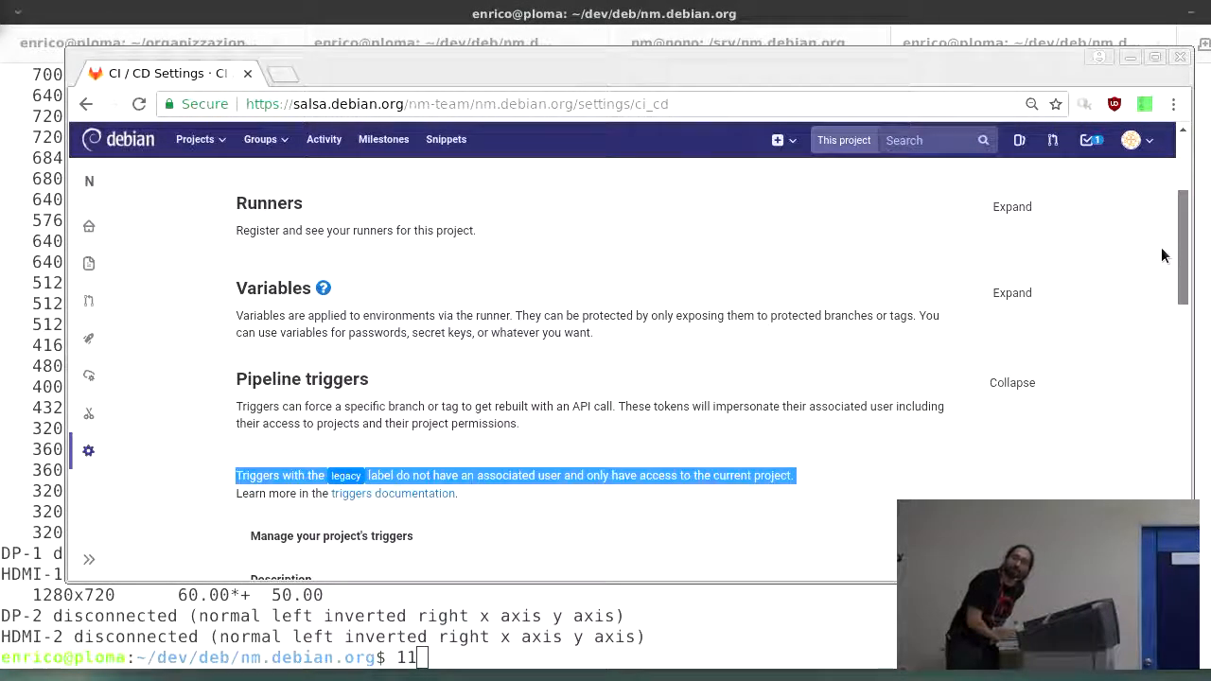
{"action": "scroll", "scroll_direction": "down", "scroll_amount": 3}
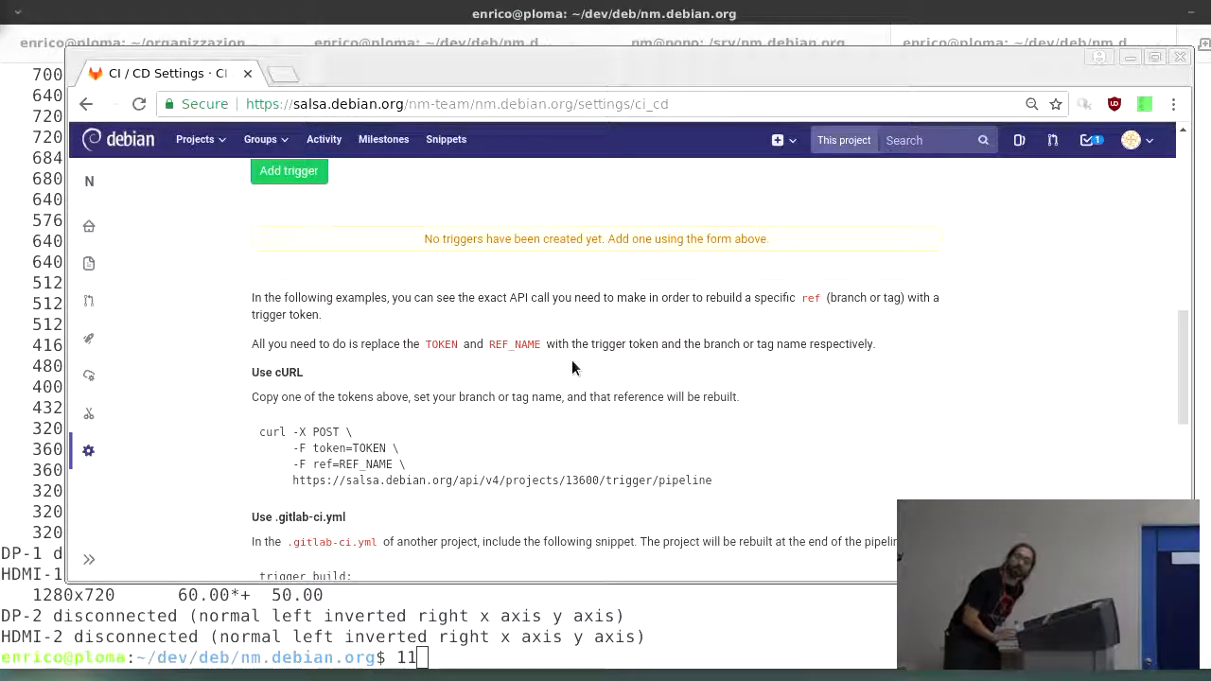
{"action": "mouse_move", "coordinate": [344, 337]}
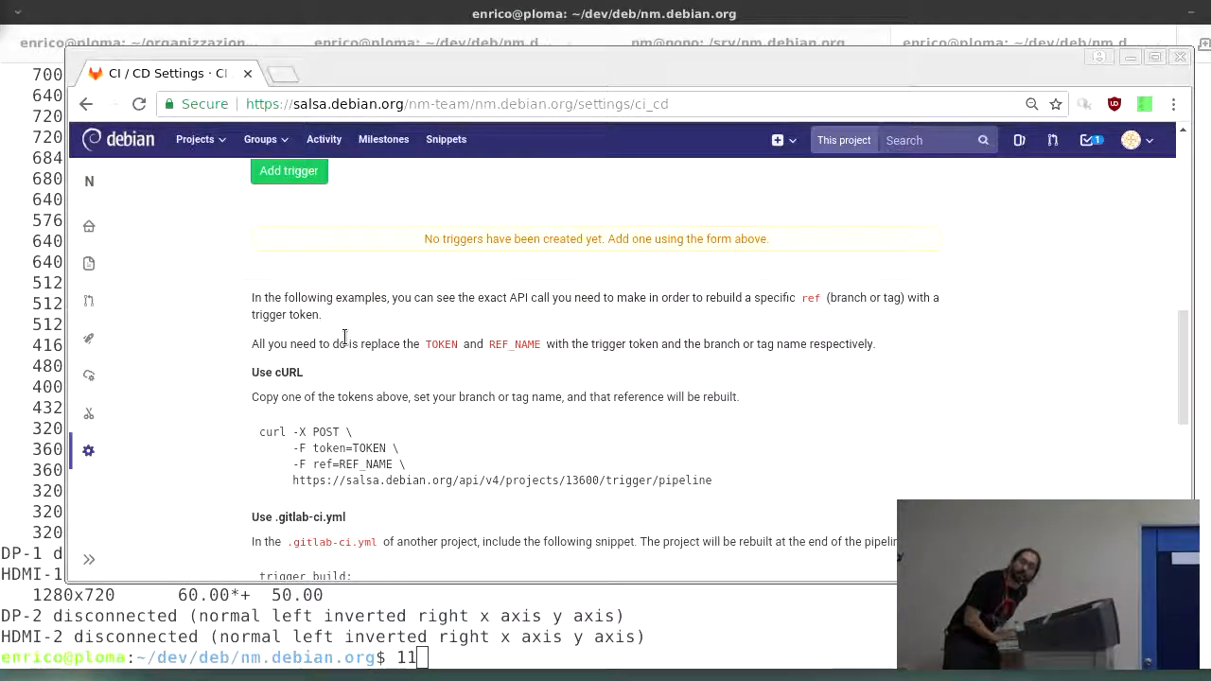
{"action": "mouse_move", "coordinate": [613, 229]}
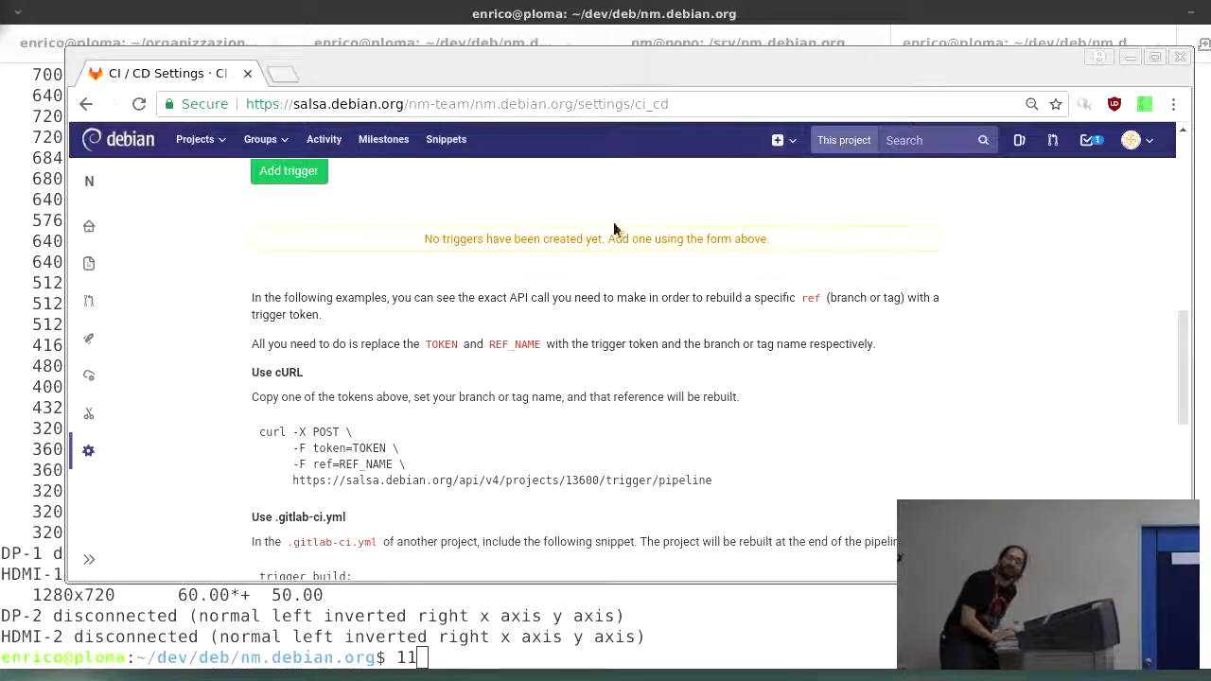
{"action": "mouse_move", "coordinate": [123, 378]}
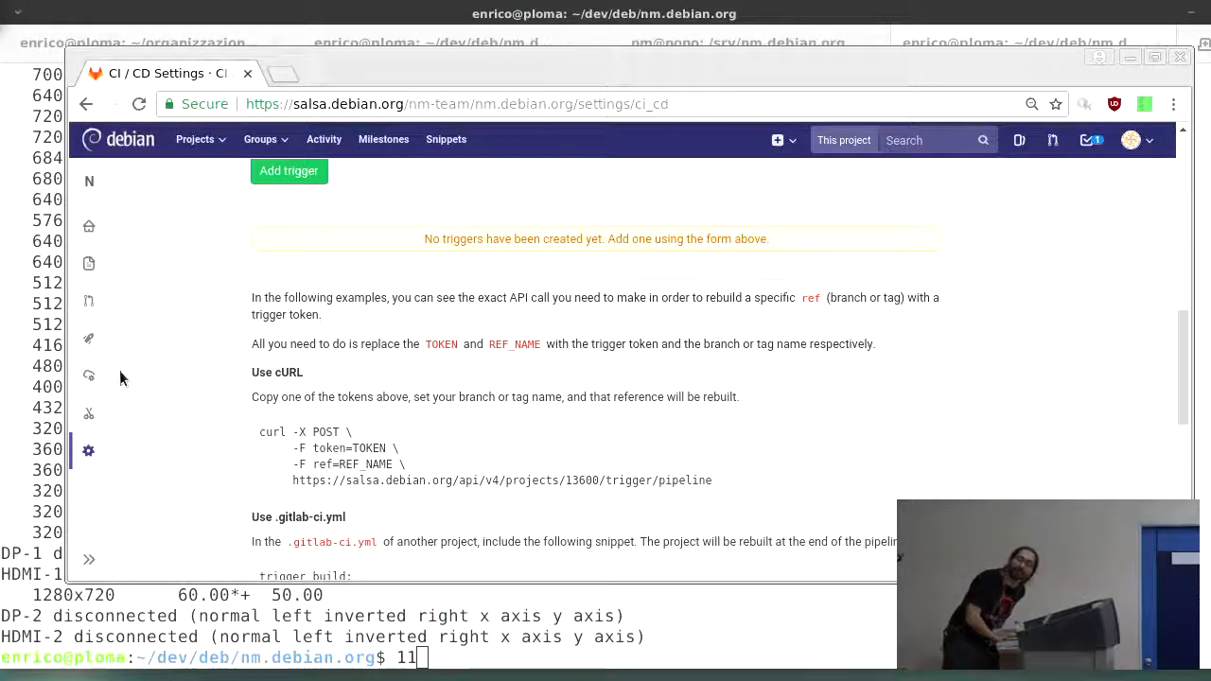
{"action": "mouse_move", "coordinate": [87, 412]}
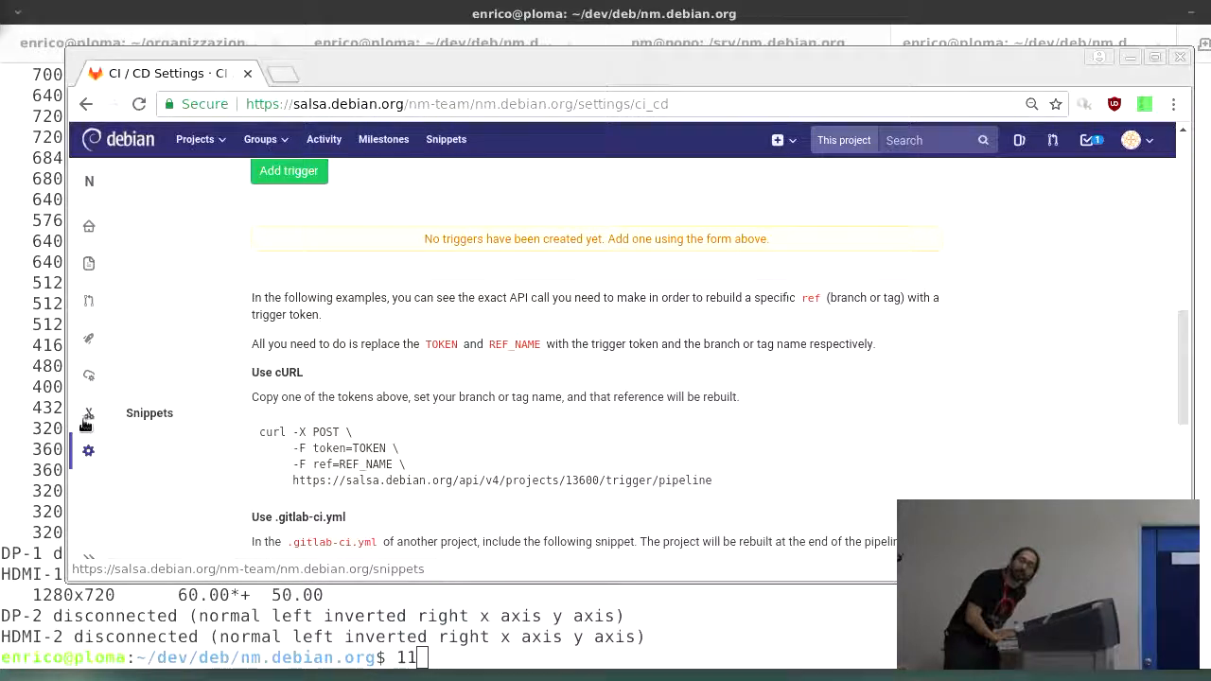
{"action": "mouse_move", "coordinate": [87, 420]}
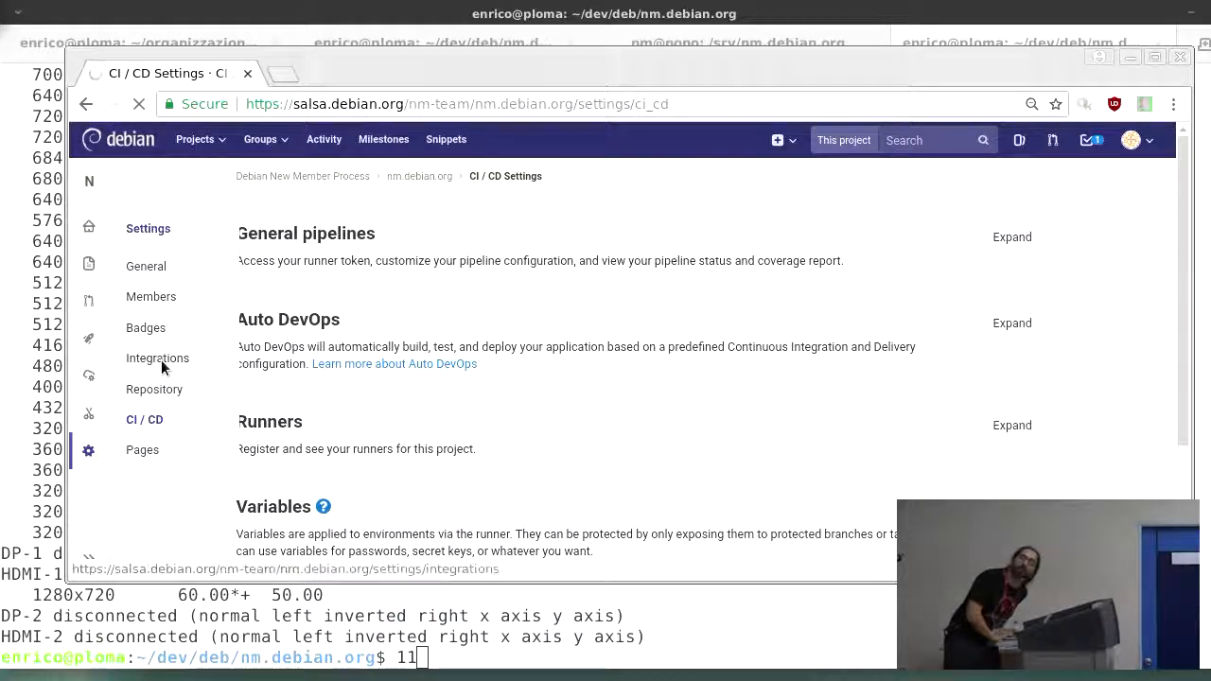
Go to the Integrations settings and reach the Webhooks (3) list with the nm.debian.org deploy hook
{"action": "left_click", "coordinate": [157, 360]}
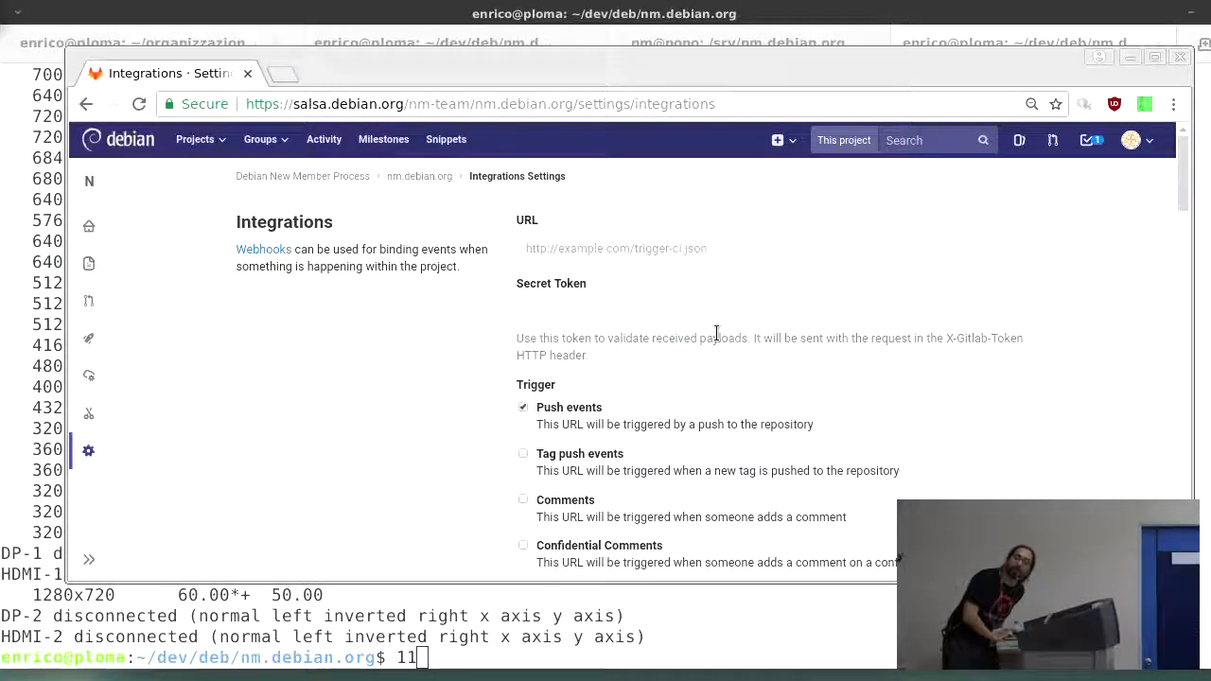
{"action": "scroll", "scroll_direction": "down", "scroll_amount": 3}
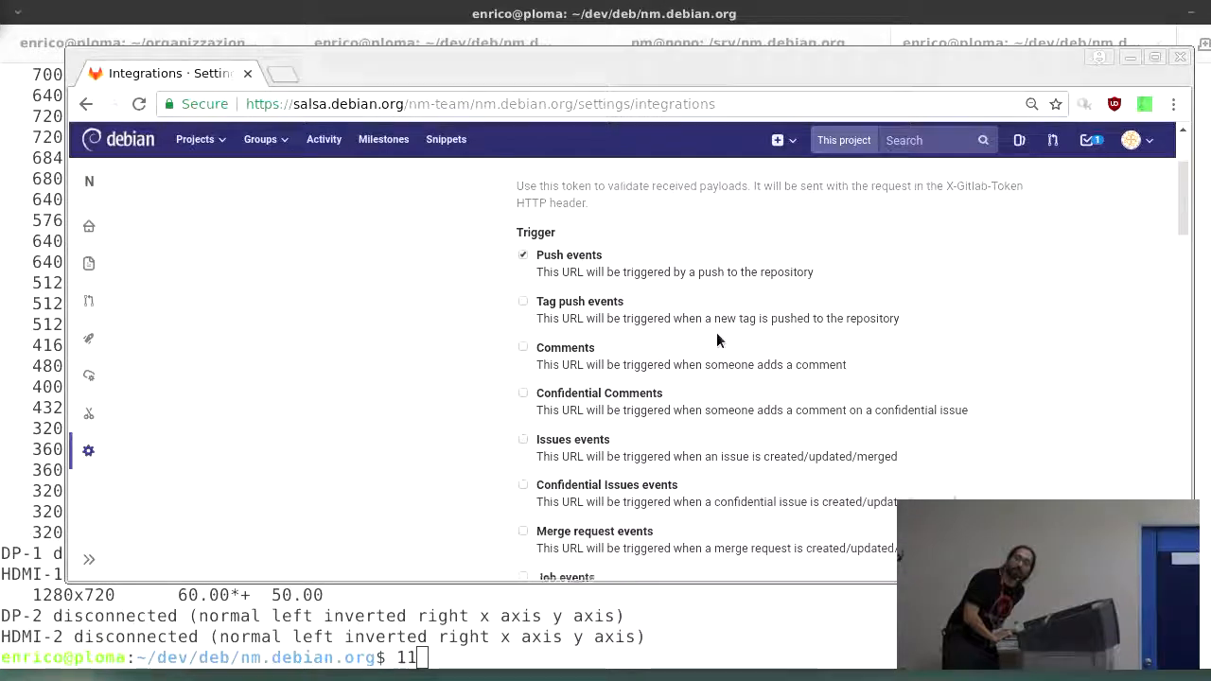
{"action": "scroll", "scroll_direction": "down", "scroll_amount": 3}
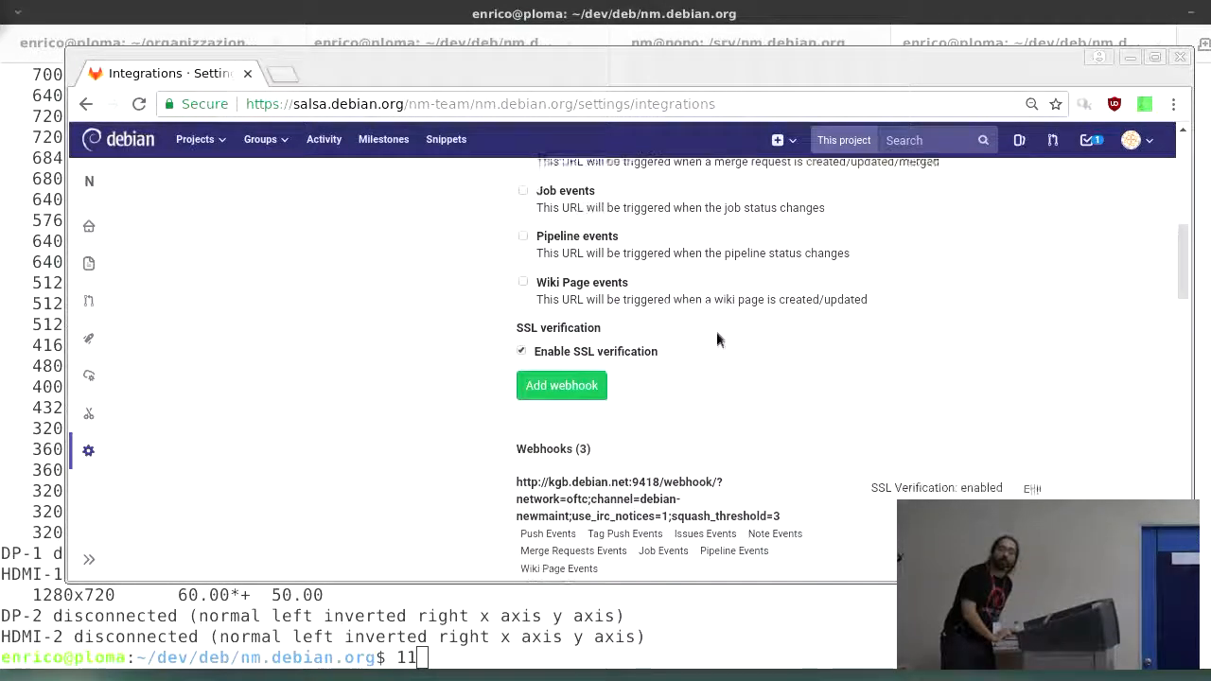
{"action": "scroll", "scroll_direction": "down", "scroll_amount": 3}
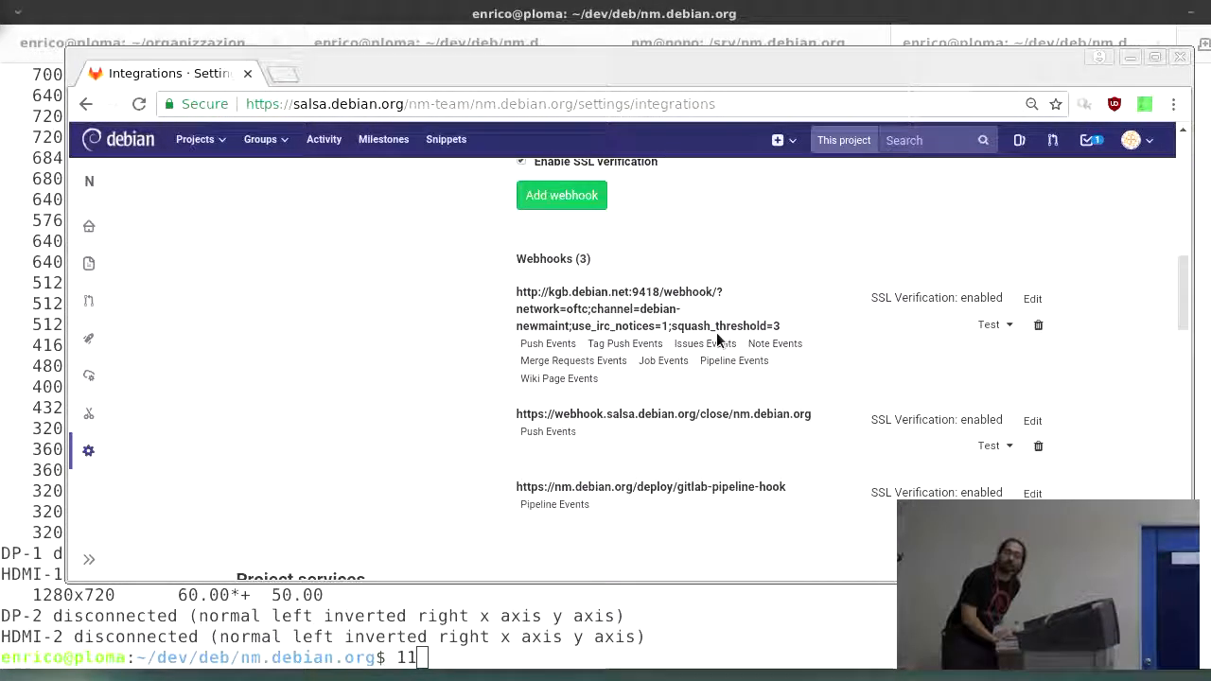
{"action": "scroll", "scroll_direction": "down", "scroll_amount": 3}
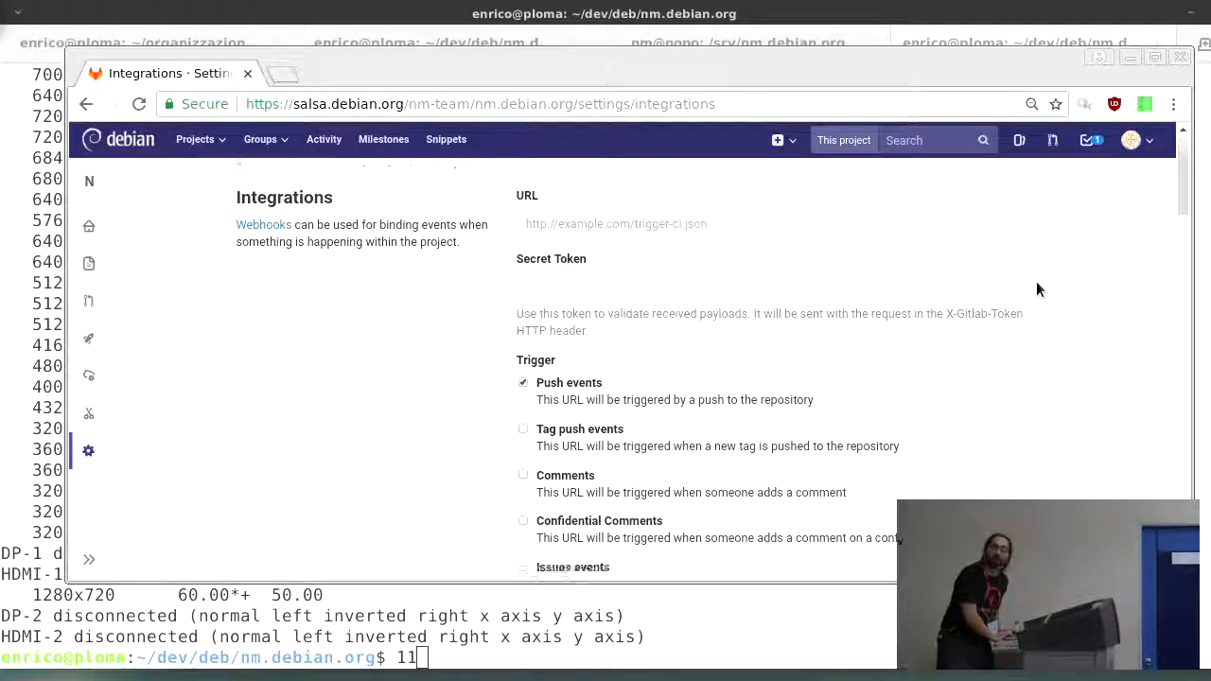
{"action": "scroll", "scroll_direction": "down", "scroll_amount": 3}
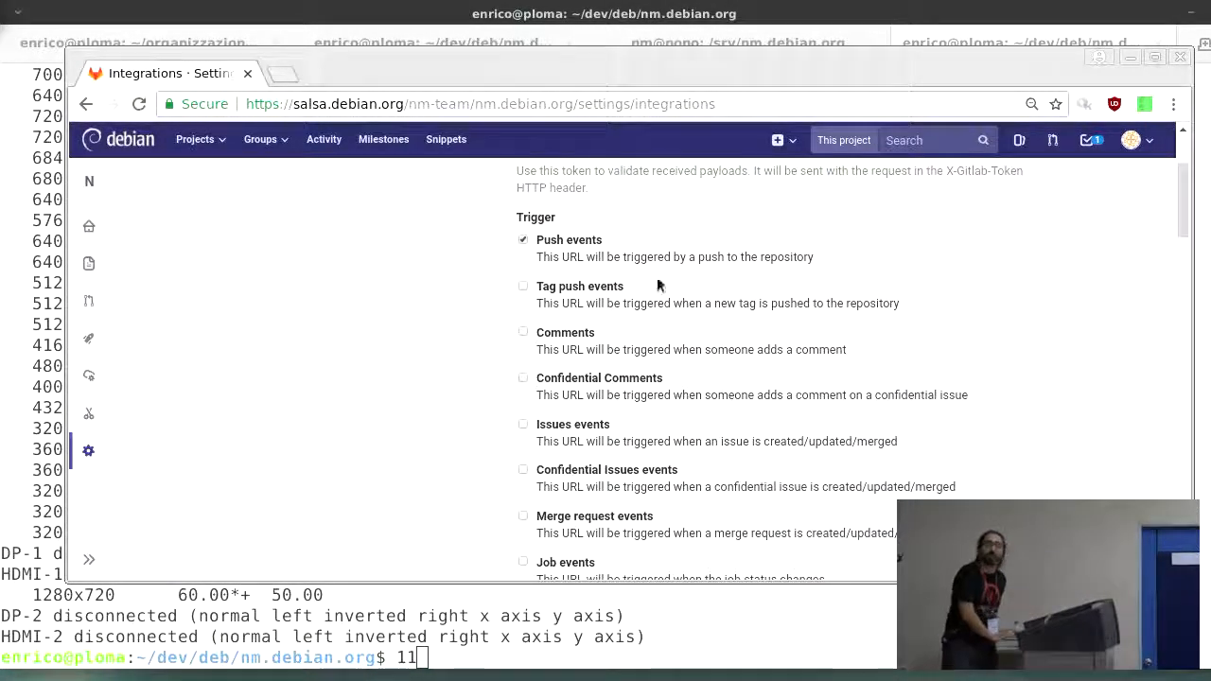
{"action": "mouse_move", "coordinate": [636, 382]}
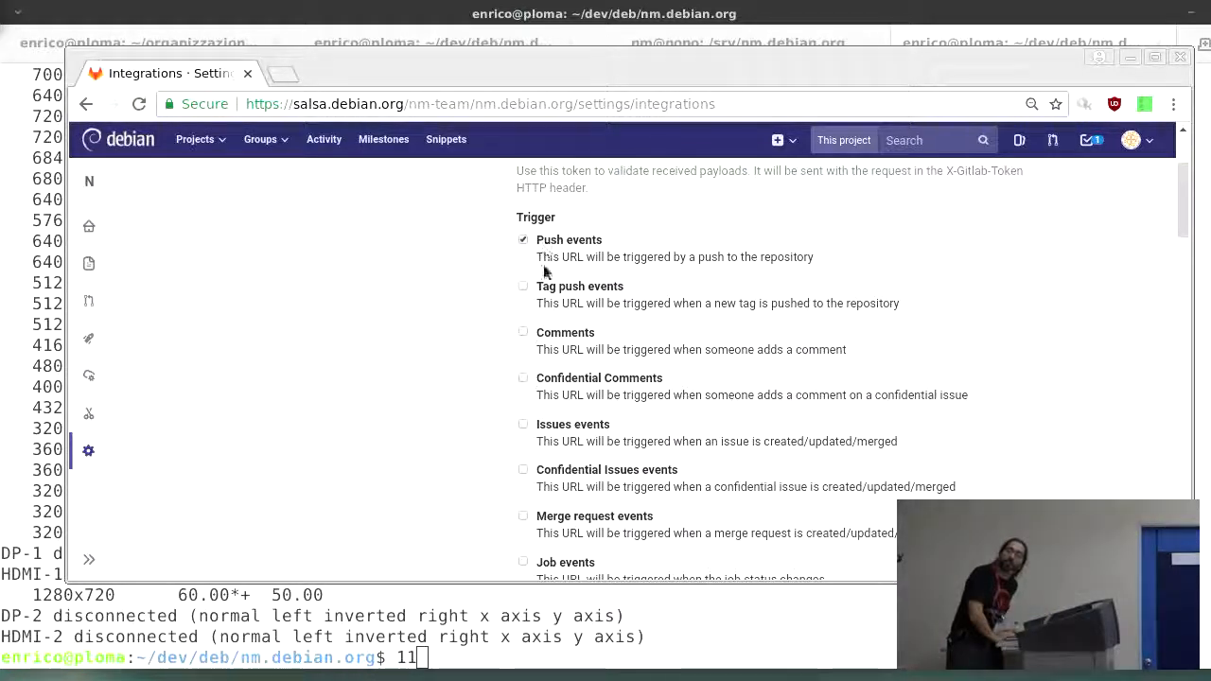
{"action": "mouse_move", "coordinate": [706, 561]}
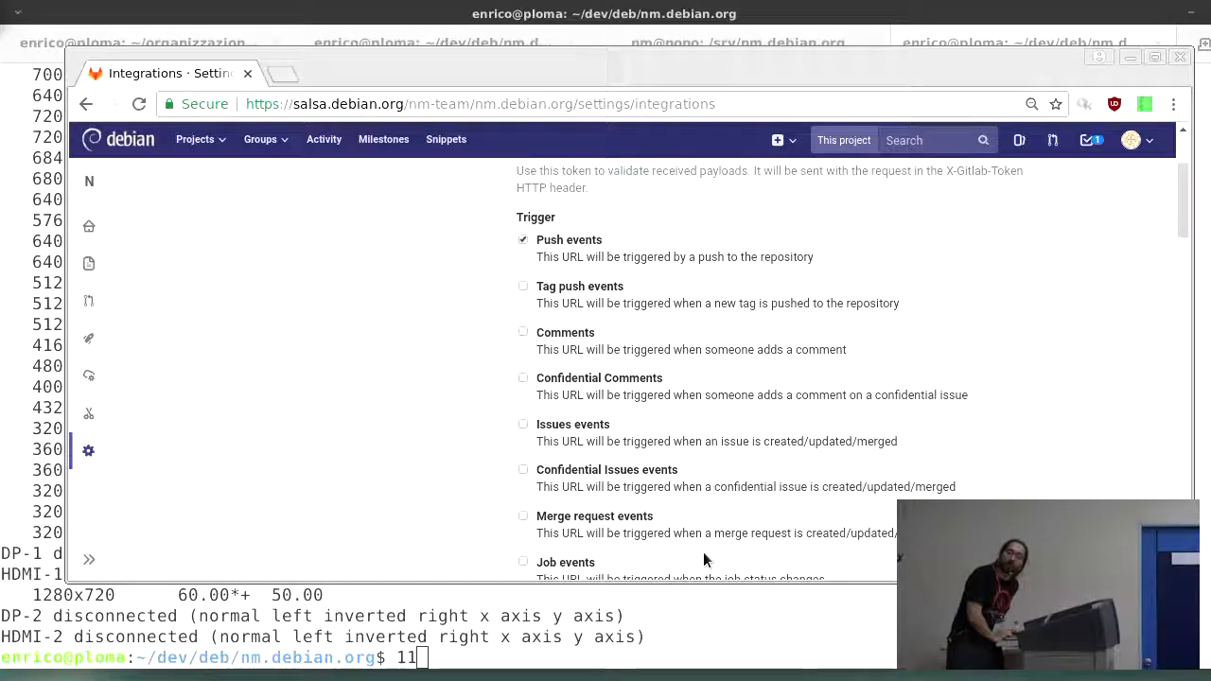
{"action": "scroll", "scroll_direction": "down", "scroll_amount": 3}
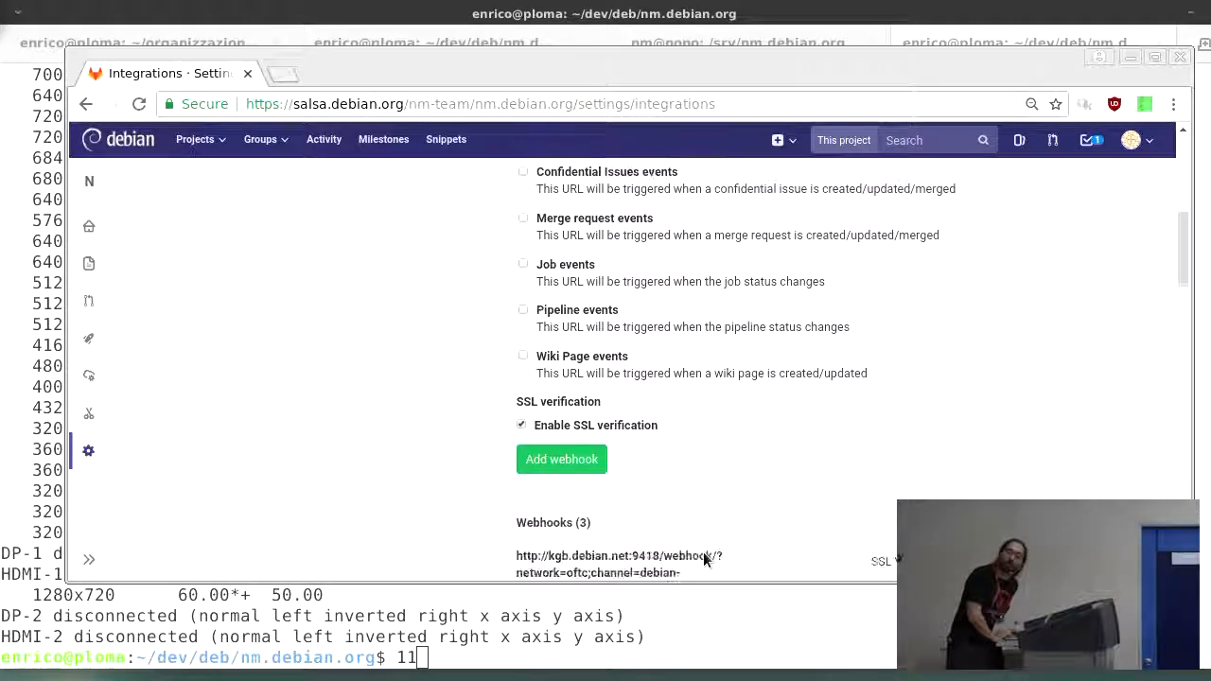
{"action": "scroll", "scroll_direction": "down", "scroll_amount": 3}
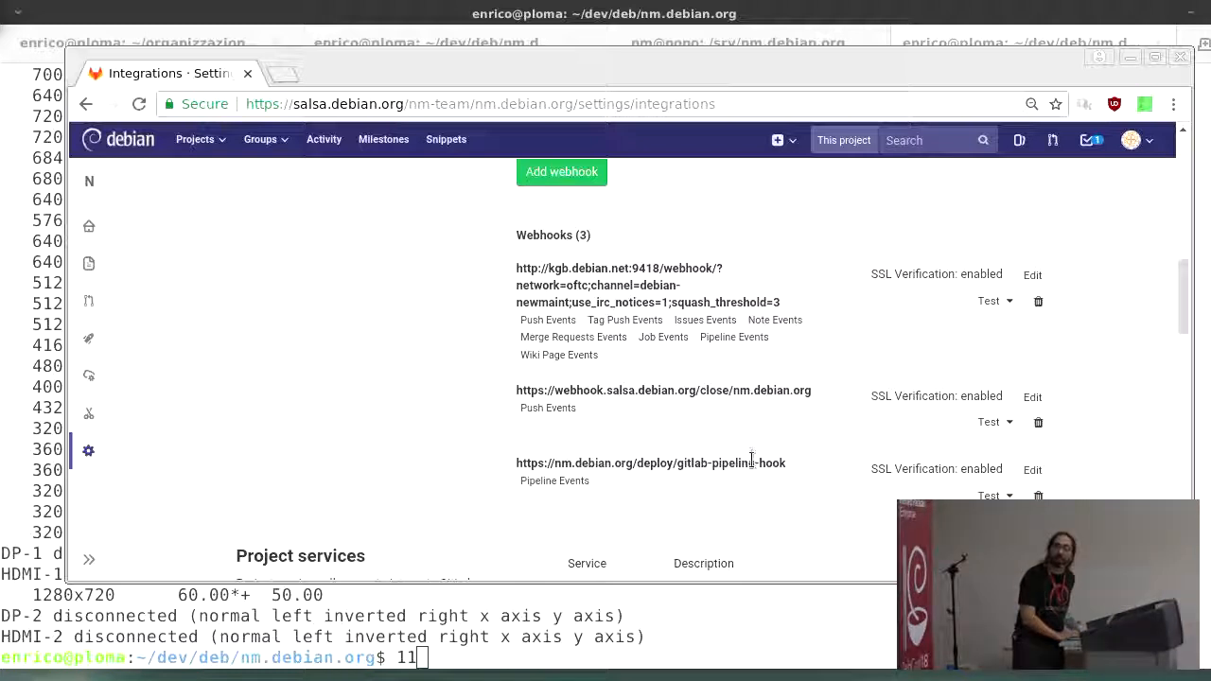
Edit the gitlab-pipeline-hook deploy webhook, showing only Pipeline events enabled as trigger
{"action": "left_click", "coordinate": [1034, 469]}
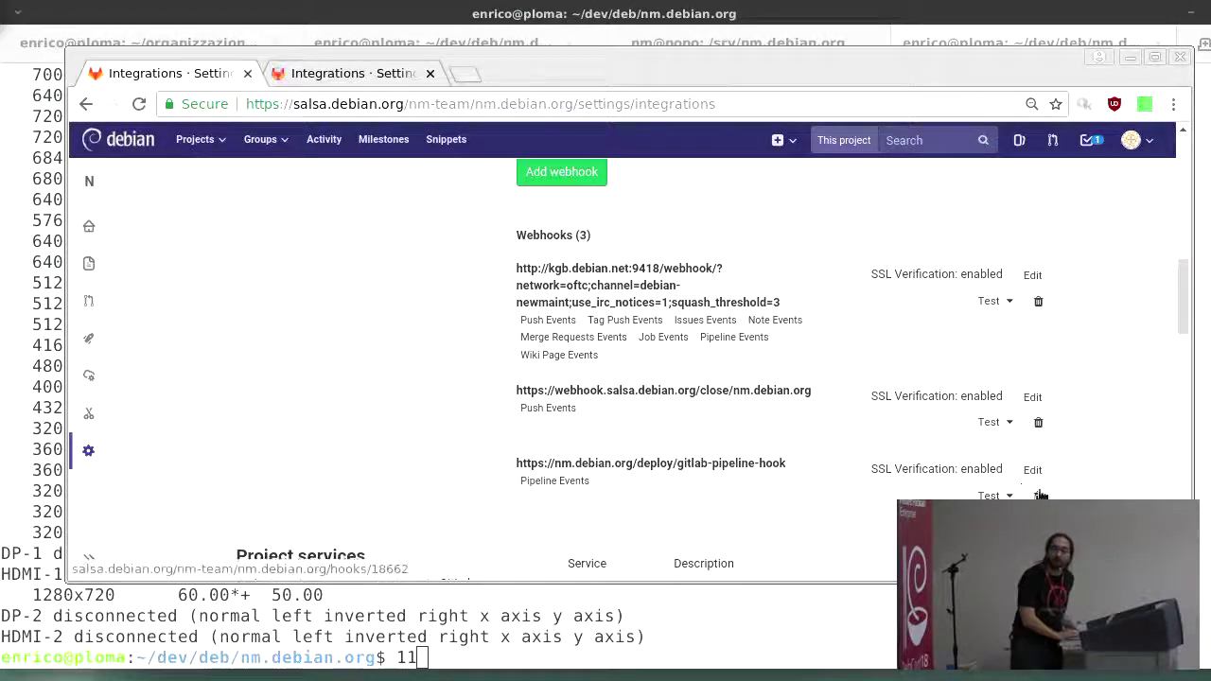
{"action": "left_click", "coordinate": [1034, 470]}
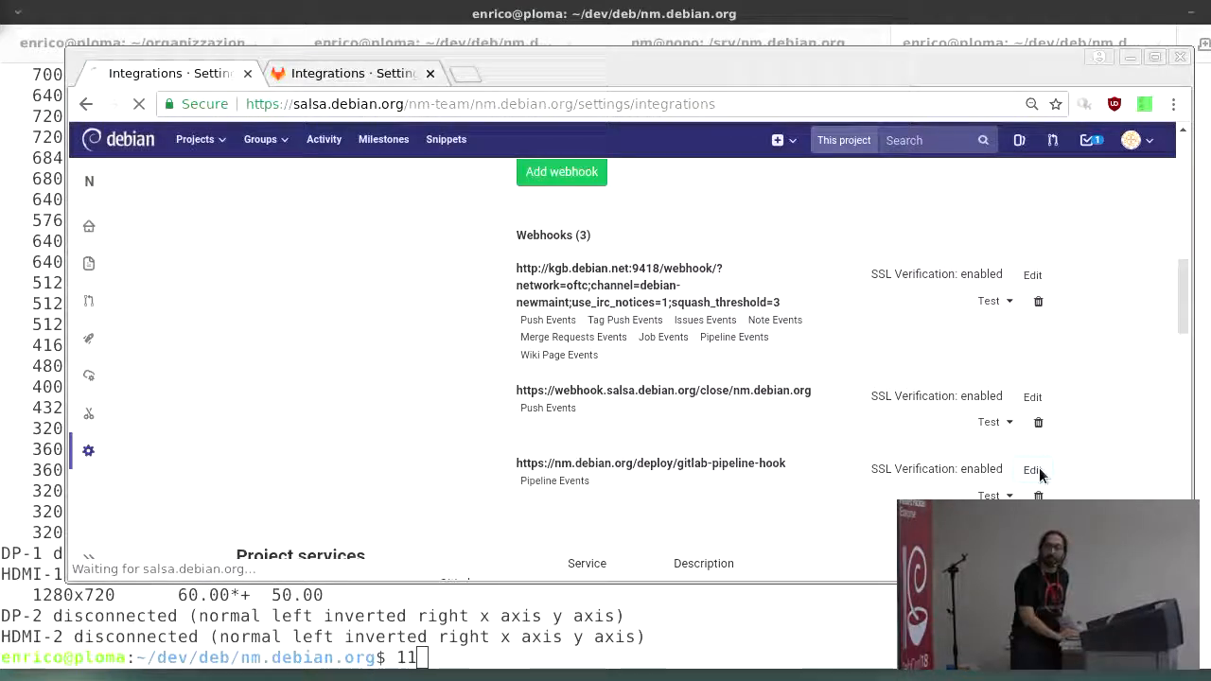
{"action": "left_click", "coordinate": [1033, 470]}
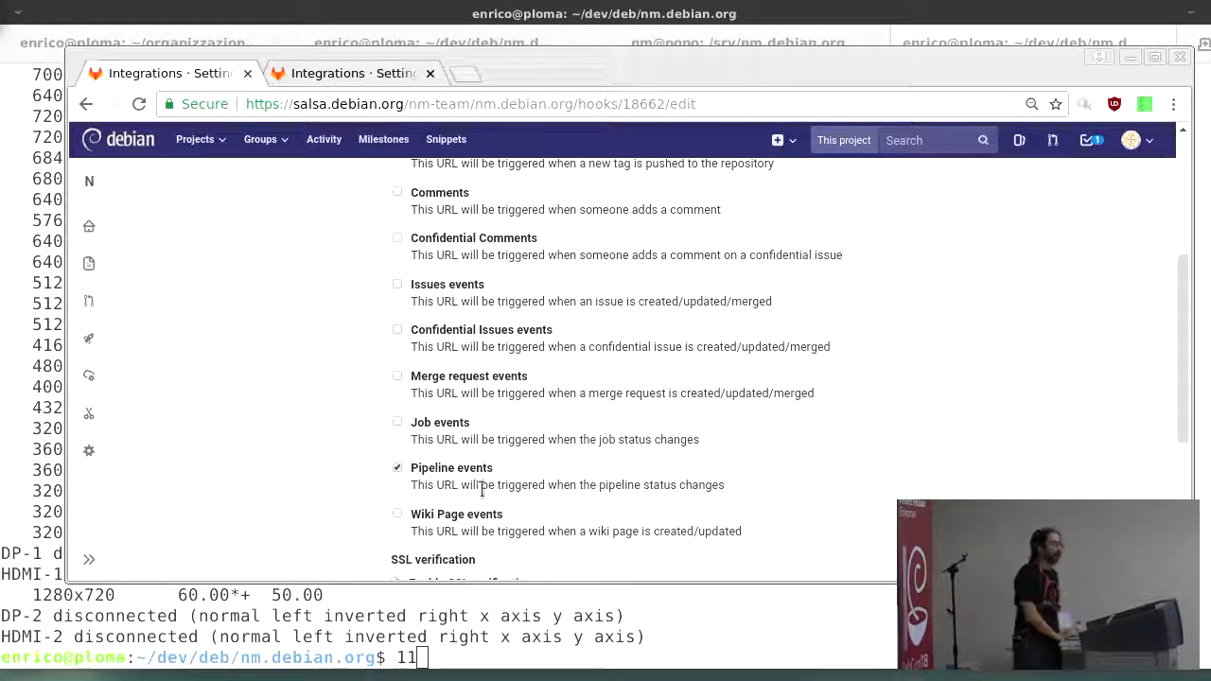
{"action": "mouse_move", "coordinate": [496, 513]}
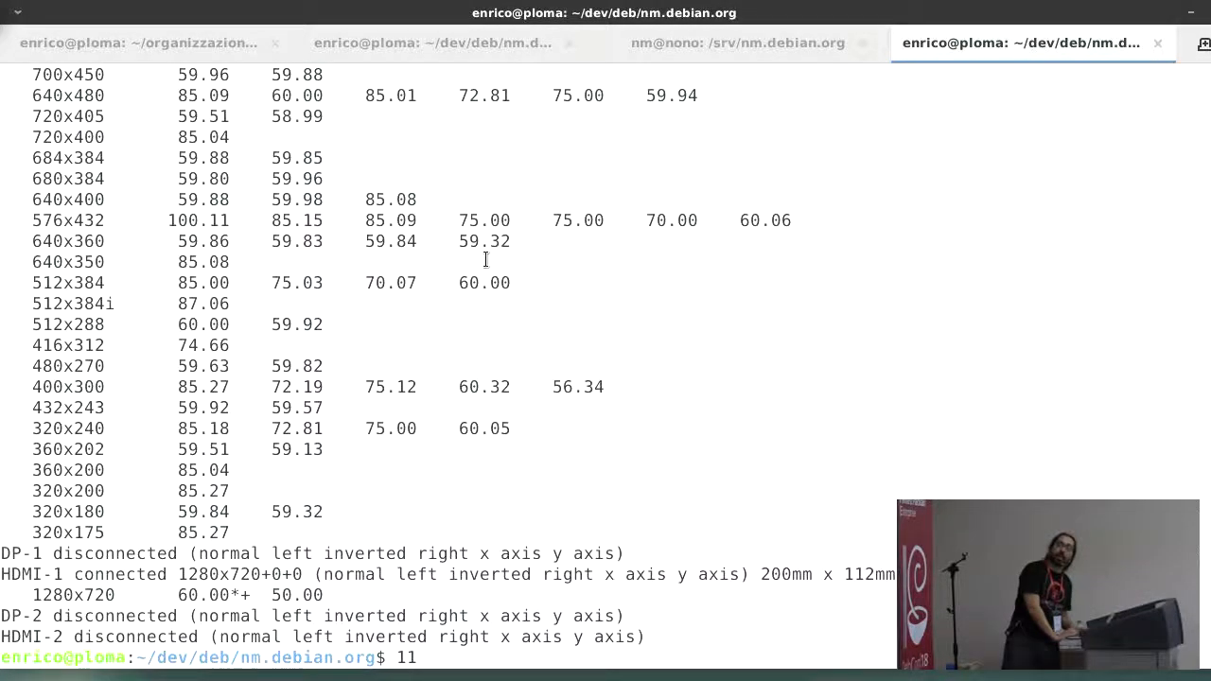
Switch to the terminal where Vim shows the GitlabPipeline view in deploy/views.py
{"action": "left_click", "coordinate": [443, 42]}
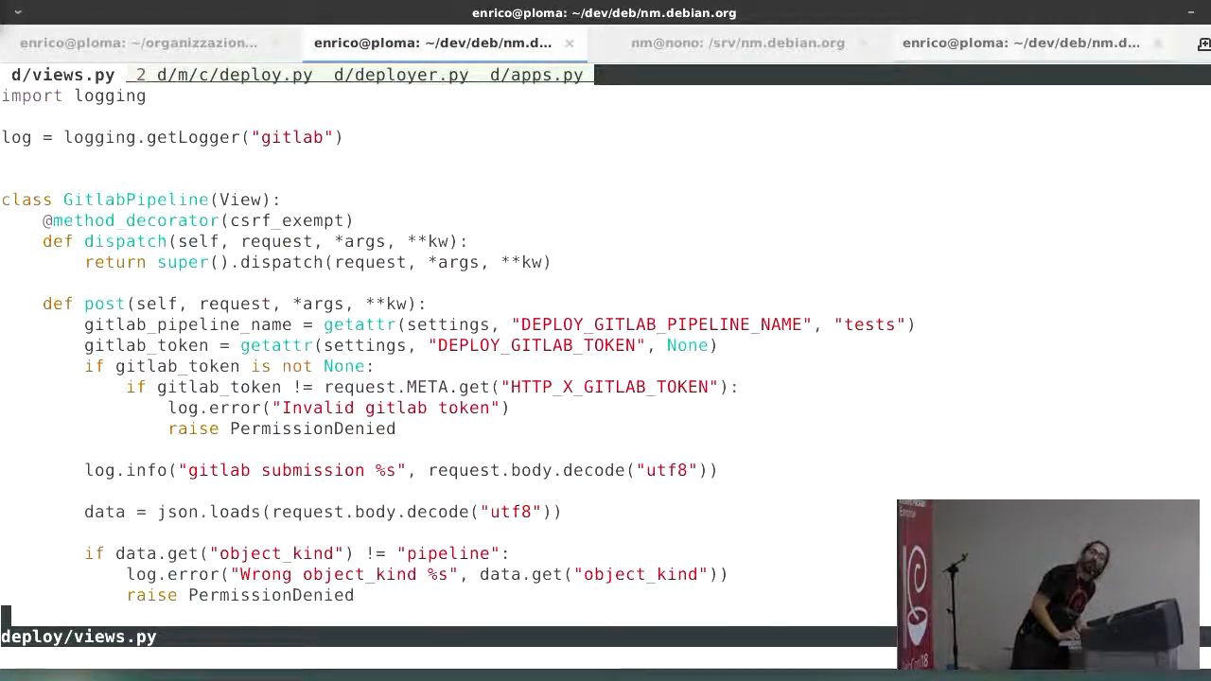
Read the rest of the GitlabPipeline view down to the queued .deploy file, then switch to the nm@nono server shell
{"action": "scroll", "scroll_direction": "down", "scroll_amount": 3}
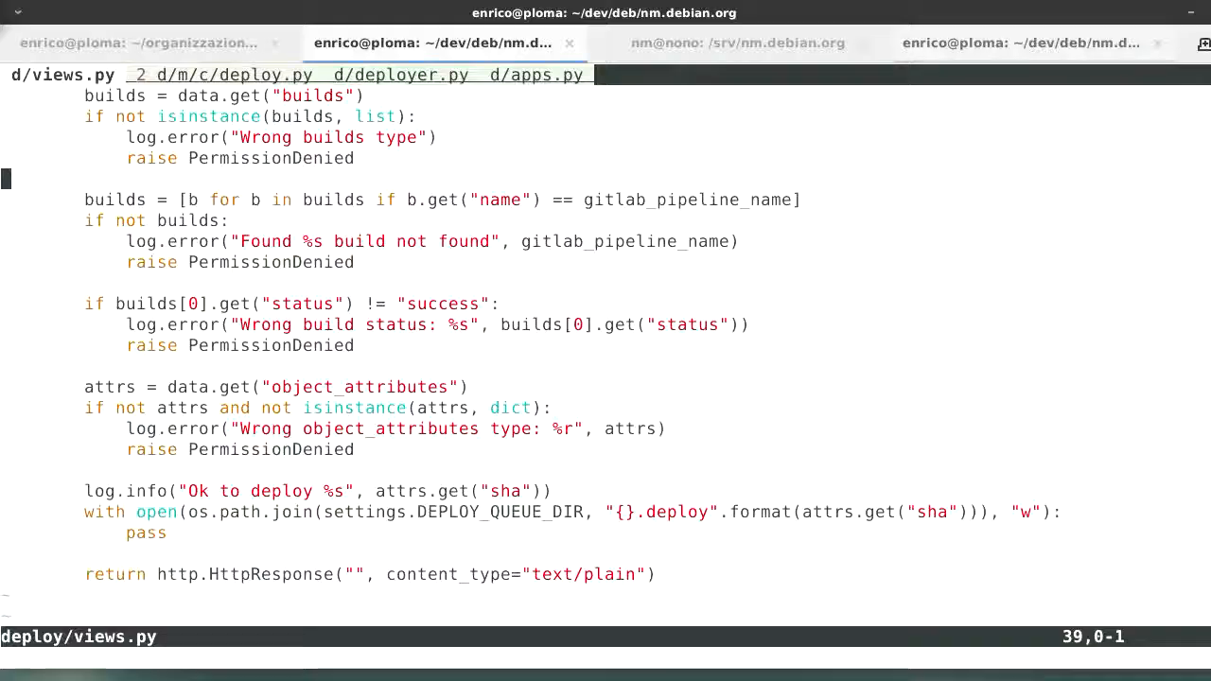
{"action": "left_click", "coordinate": [739, 41]}
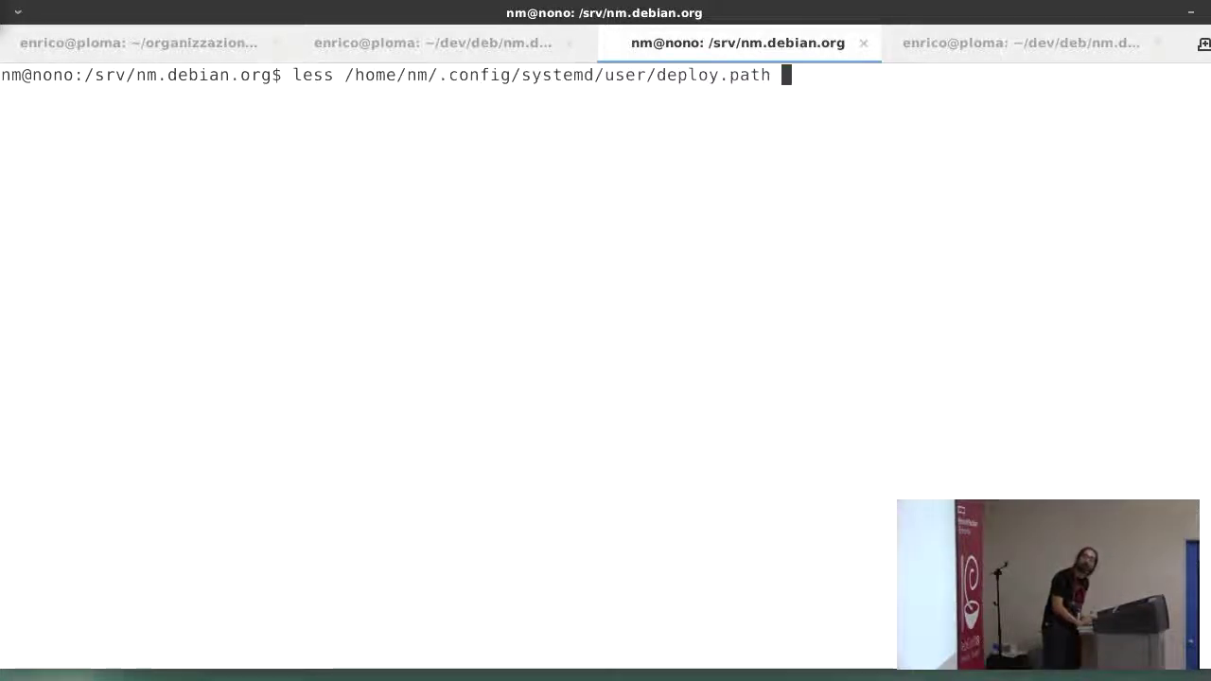
Display the systemd deploy.path and deploy.service units, then return to Vim's deploy/management/commands/deploy.py
{"action": "key", "text": "Return"}
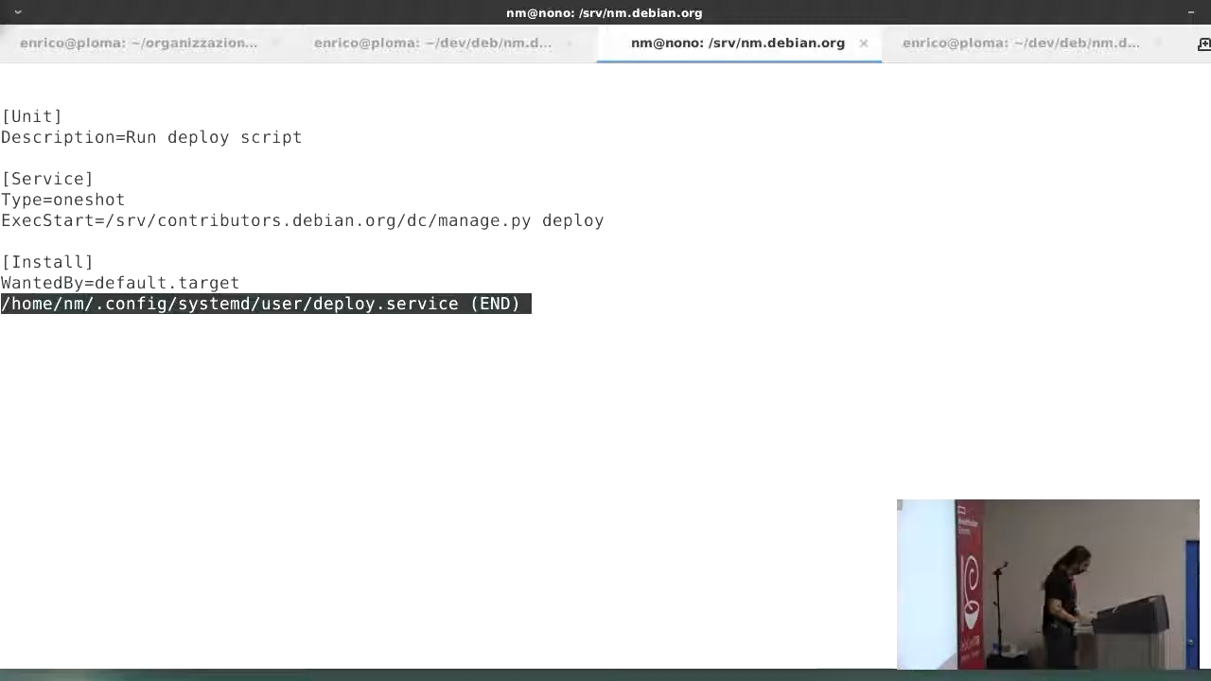
{"action": "left_click", "coordinate": [1030, 41]}
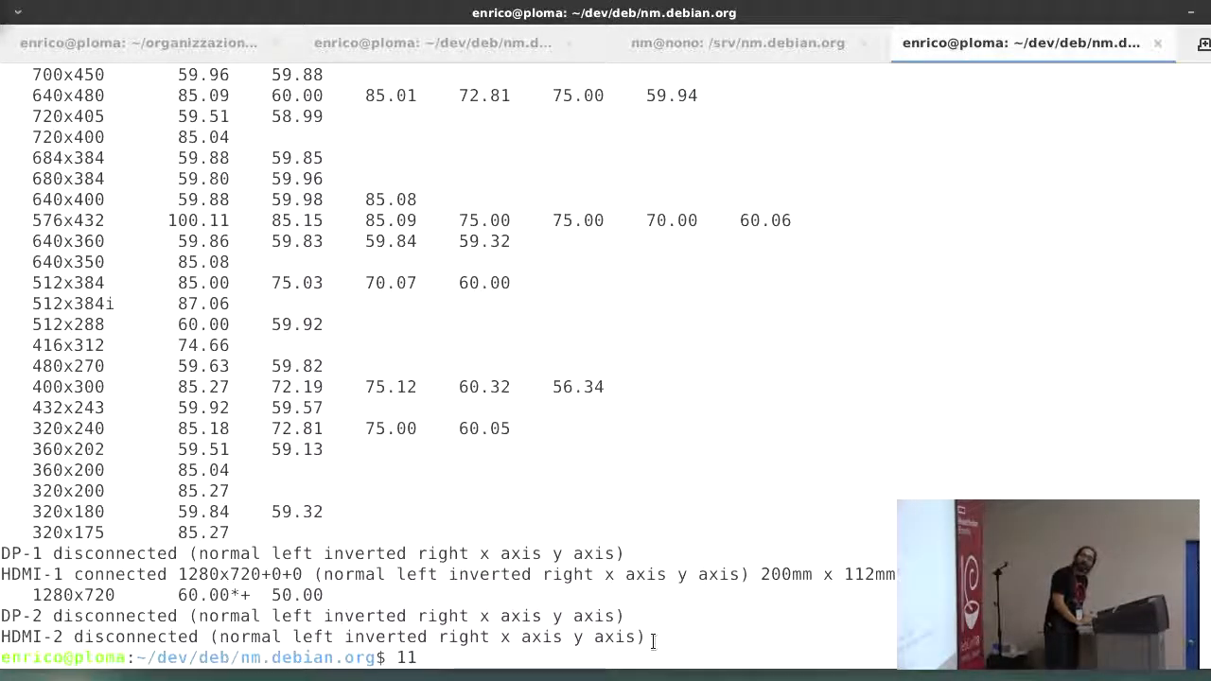
{"action": "left_click", "coordinate": [437, 42]}
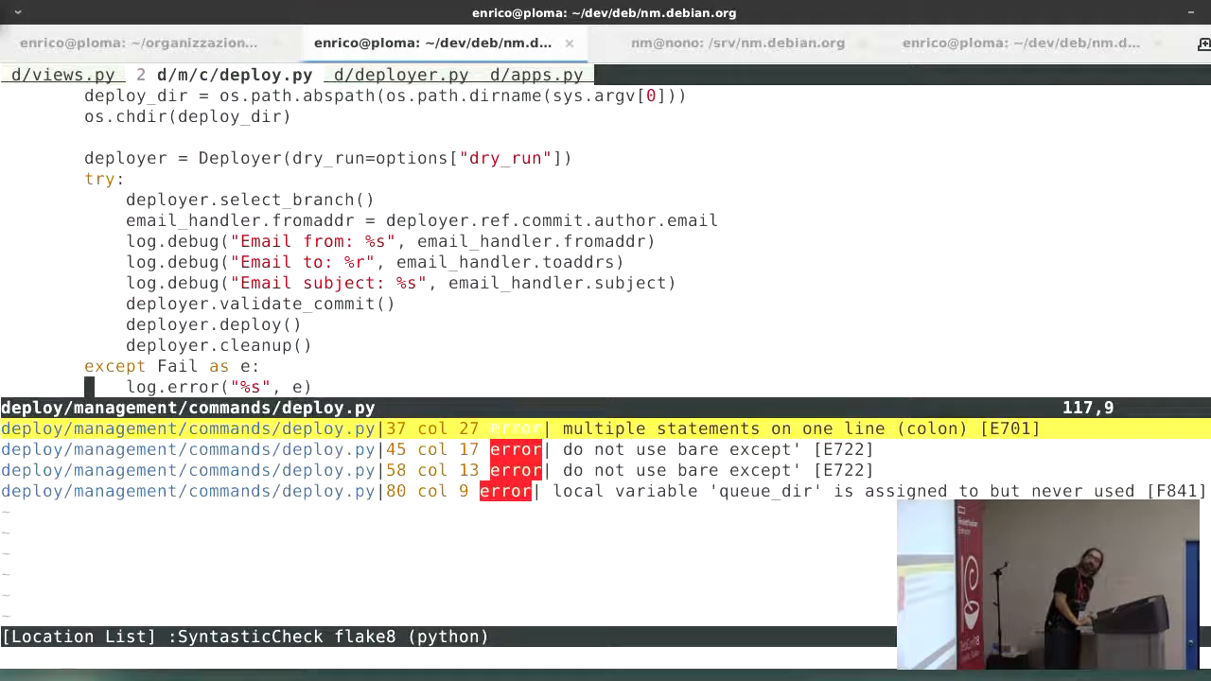